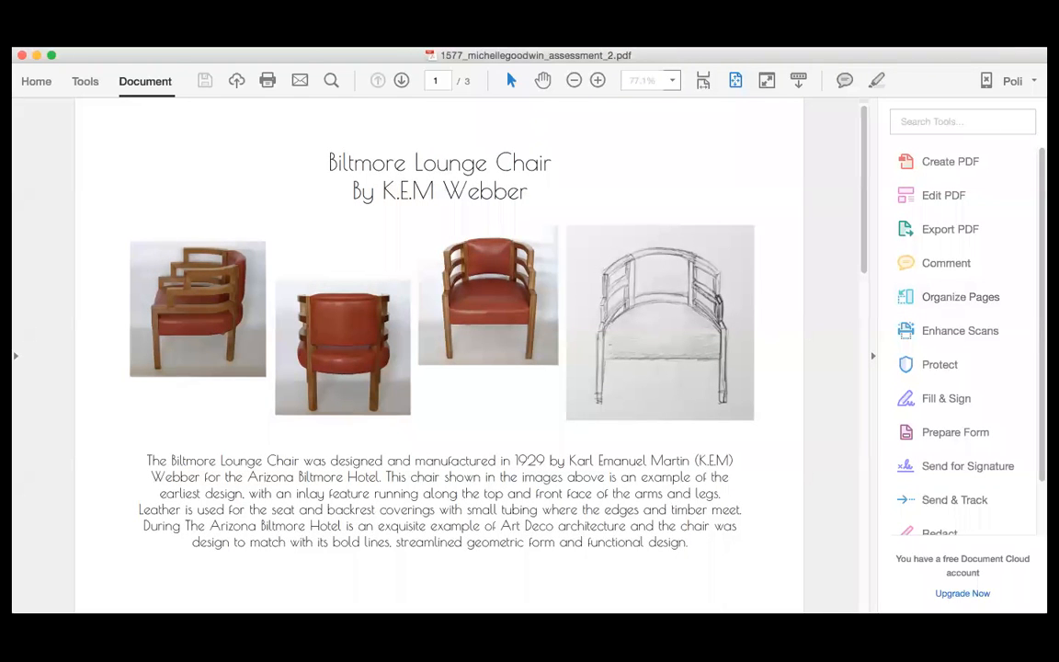
Step: Show the Window menu's list of open image windows in Preview
{"action": "left_click", "coordinate": [143, 81]}
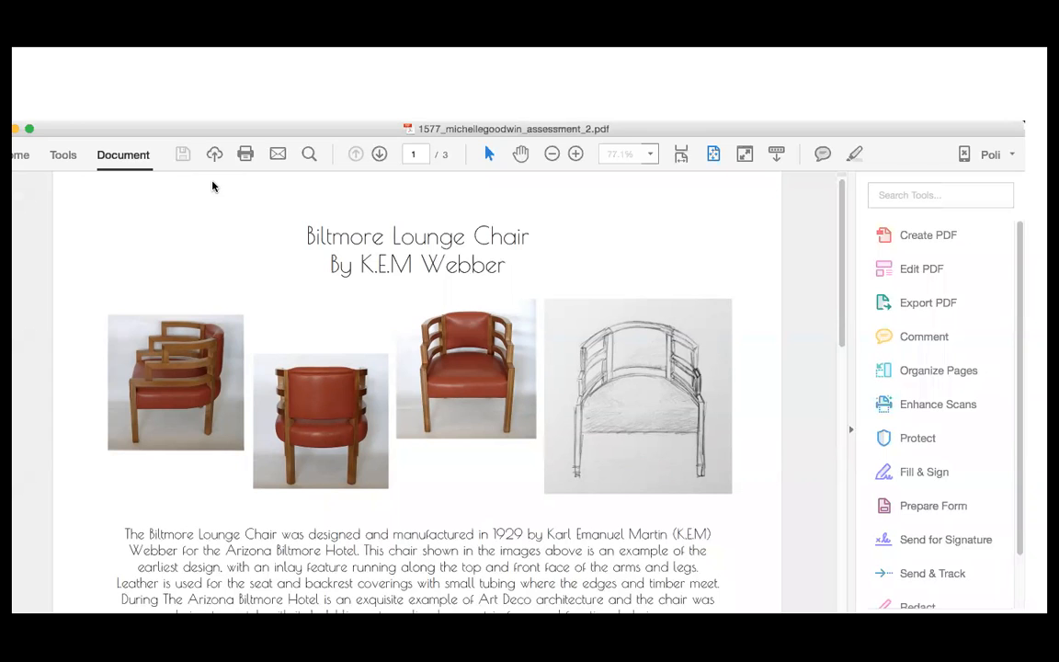
{"action": "mouse_move", "coordinate": [750, 528]}
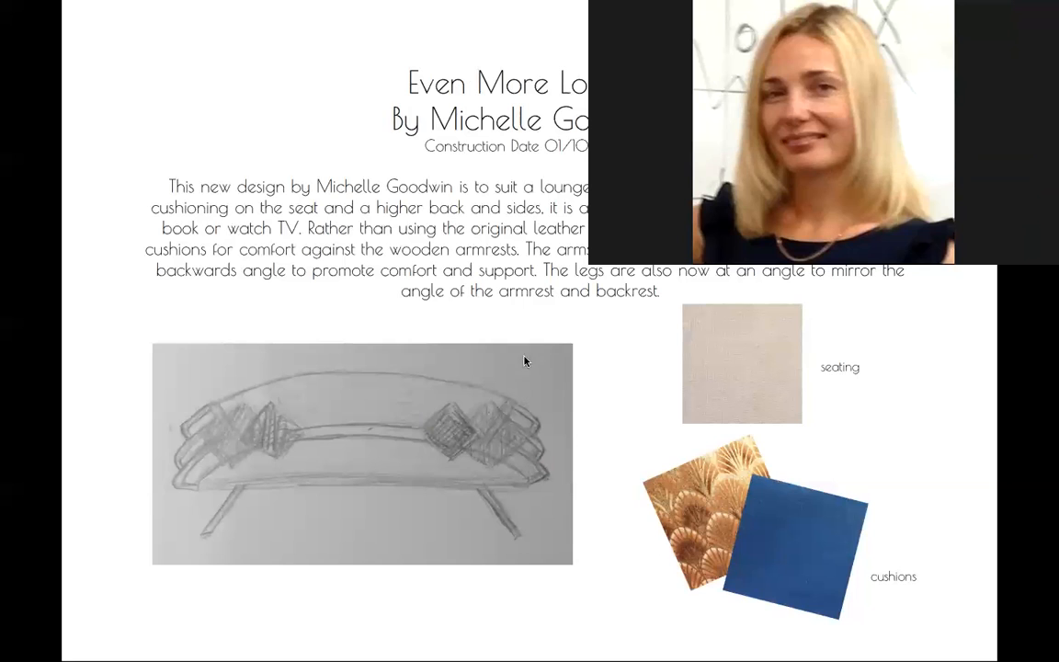
{"action": "mouse_move", "coordinate": [835, 348]}
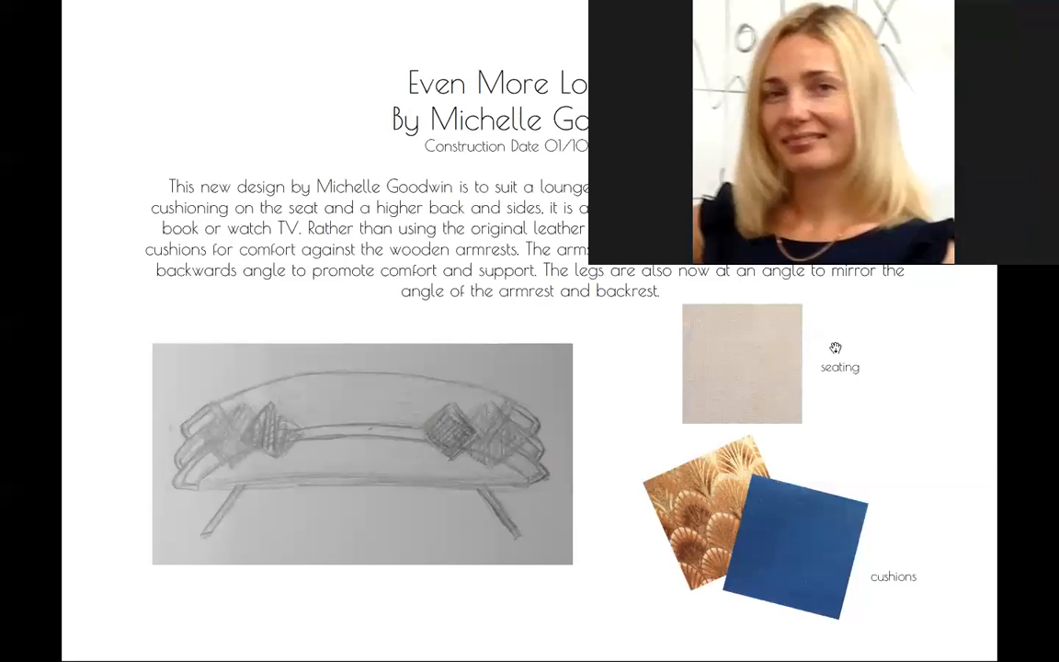
{"action": "mouse_move", "coordinate": [860, 323]}
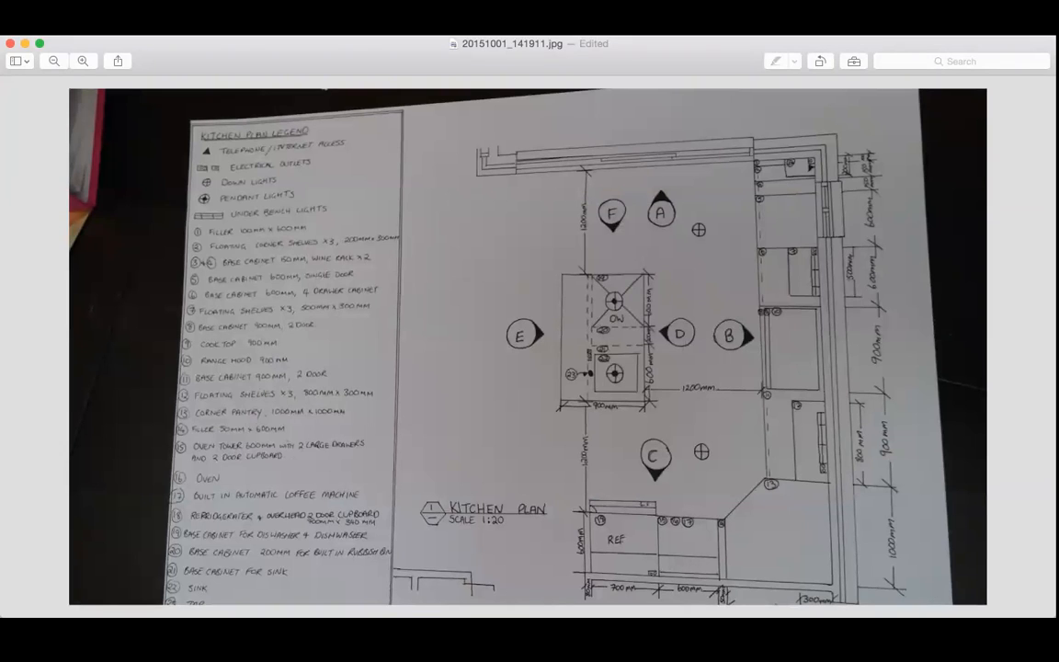
{"action": "mouse_move", "coordinate": [349, 144]}
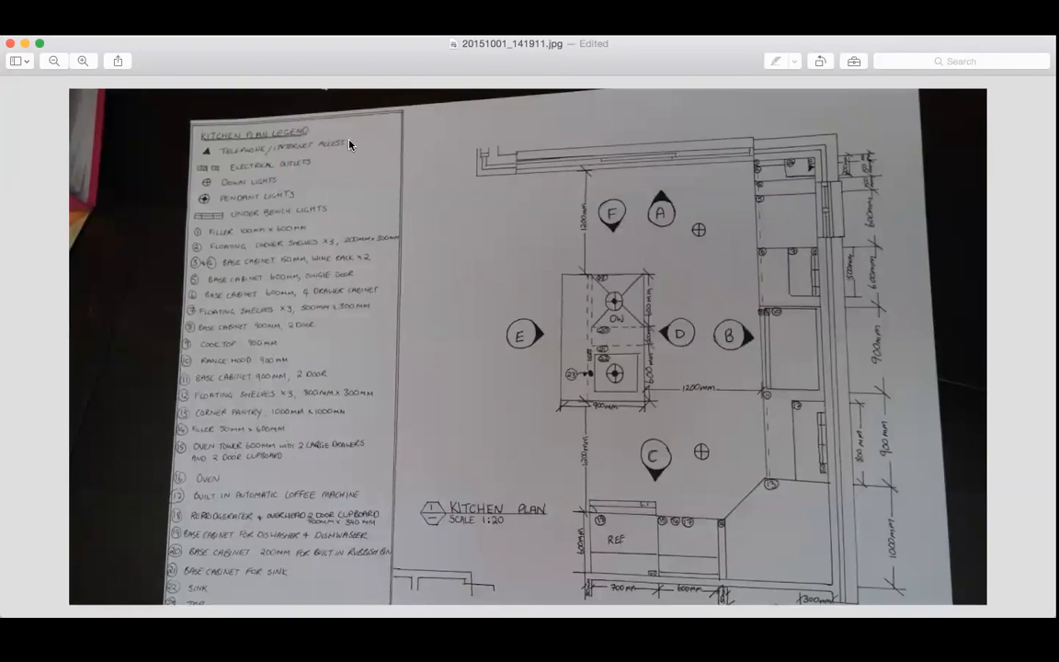
{"action": "mouse_move", "coordinate": [926, 52]}
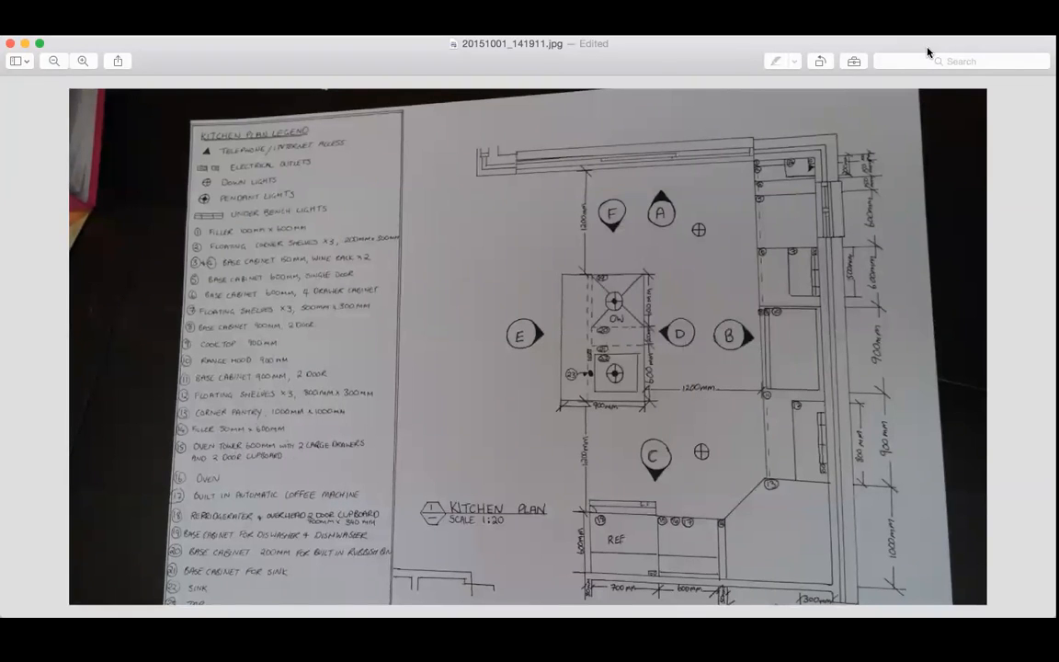
{"action": "mouse_move", "coordinate": [941, 392]}
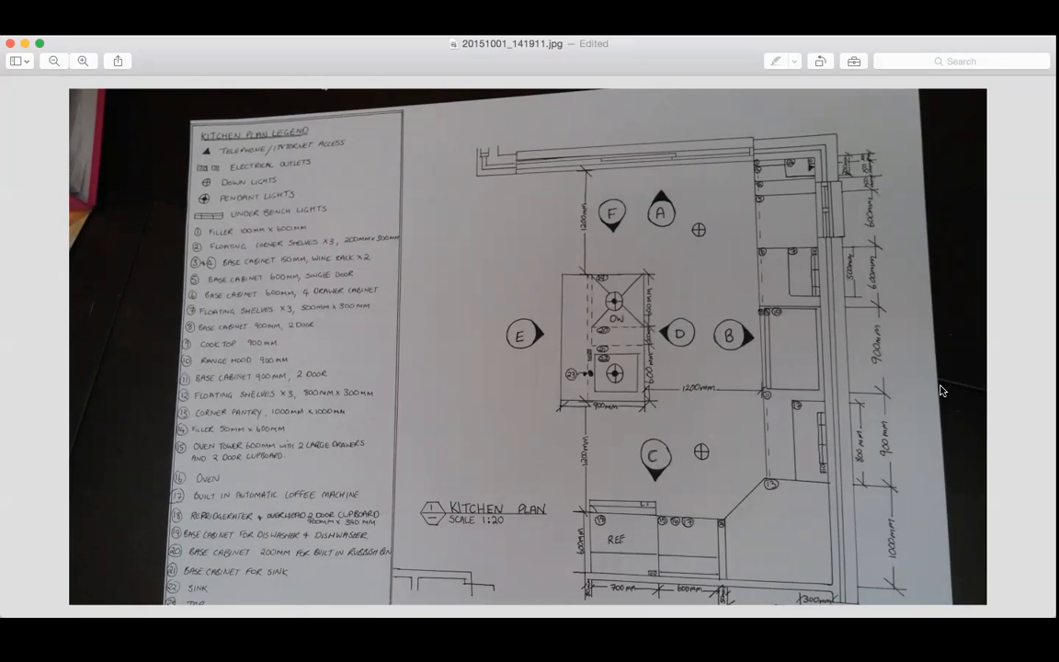
{"action": "mouse_move", "coordinate": [876, 323]}
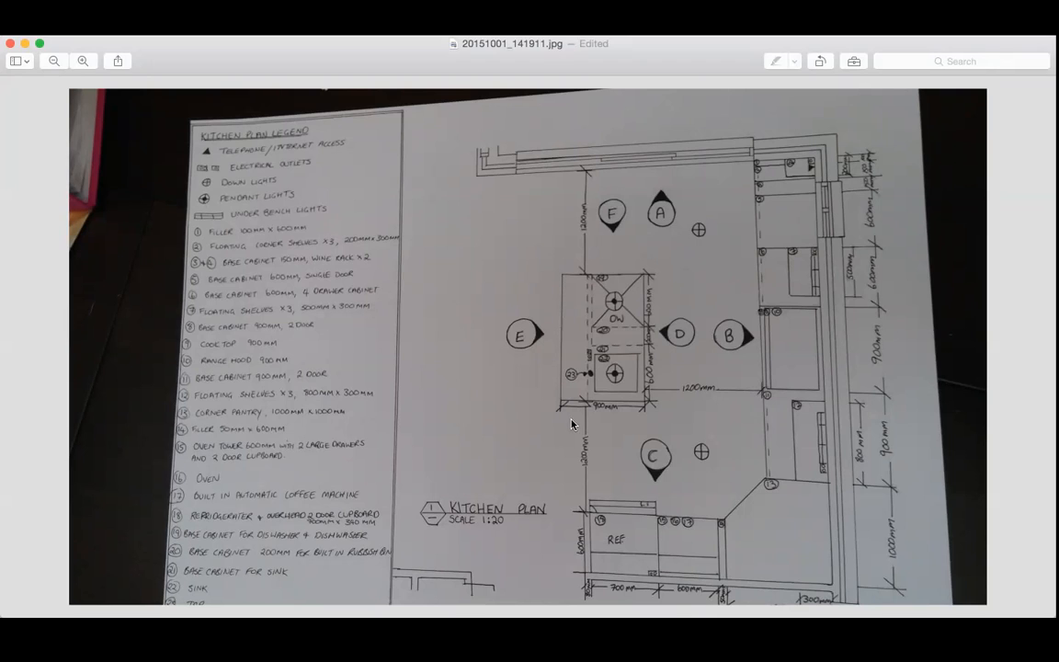
{"action": "mouse_move", "coordinate": [578, 449]}
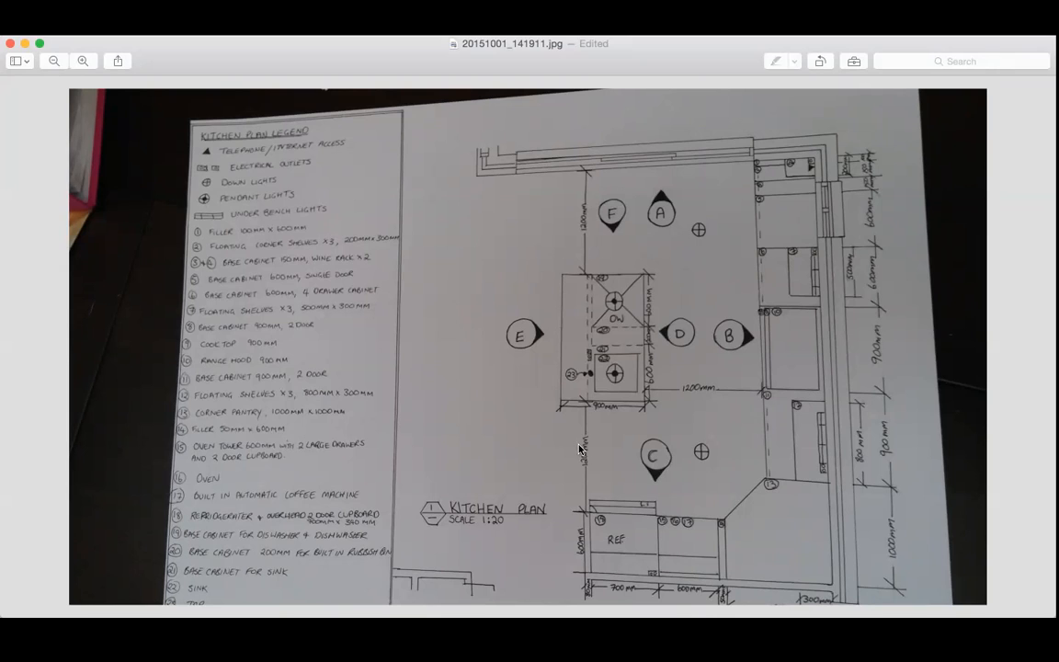
{"action": "mouse_move", "coordinate": [519, 339]}
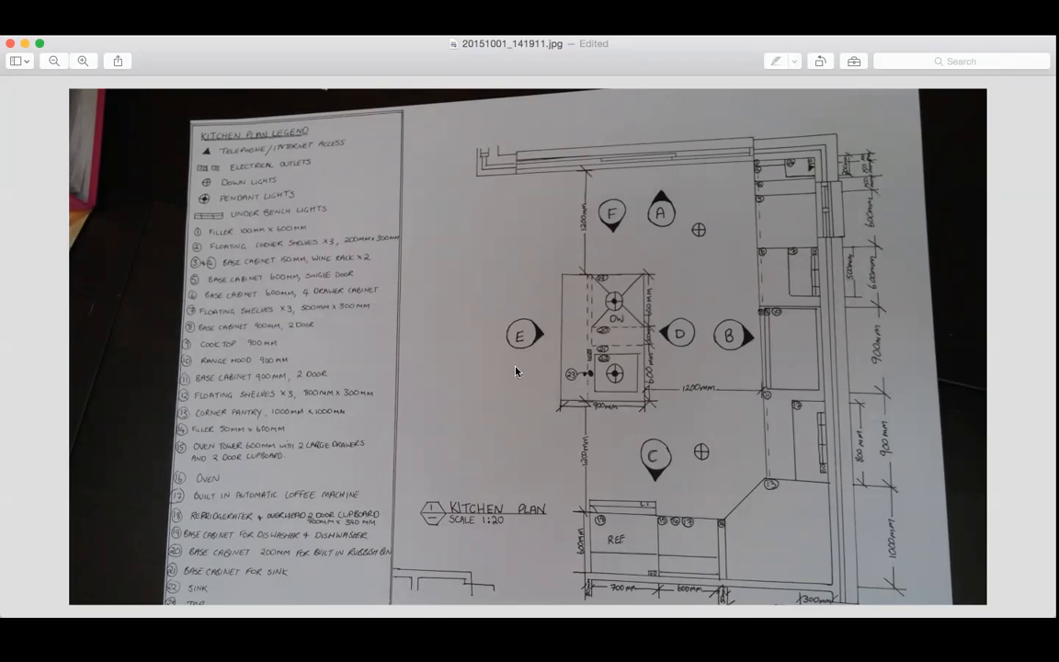
{"action": "mouse_move", "coordinate": [633, 217]}
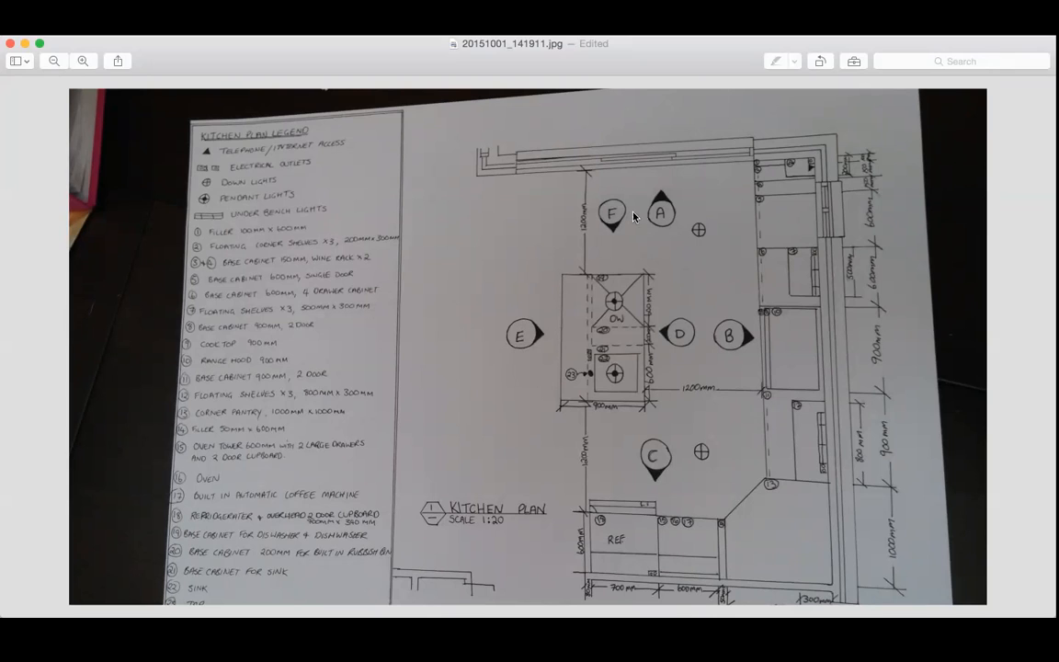
{"action": "mouse_move", "coordinate": [640, 234]}
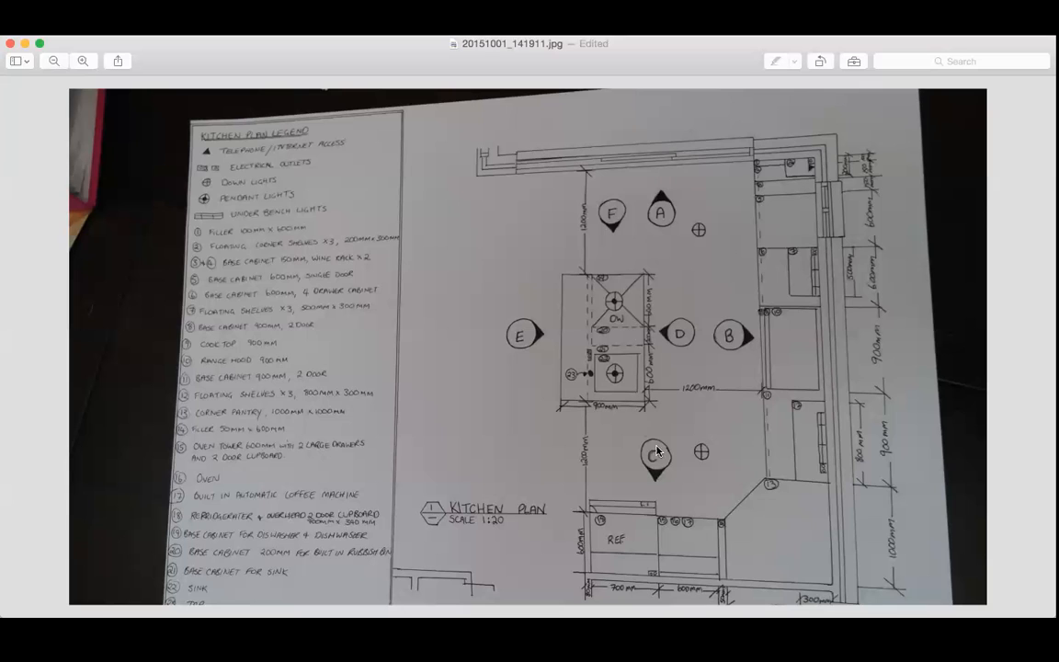
{"action": "mouse_move", "coordinate": [671, 467]}
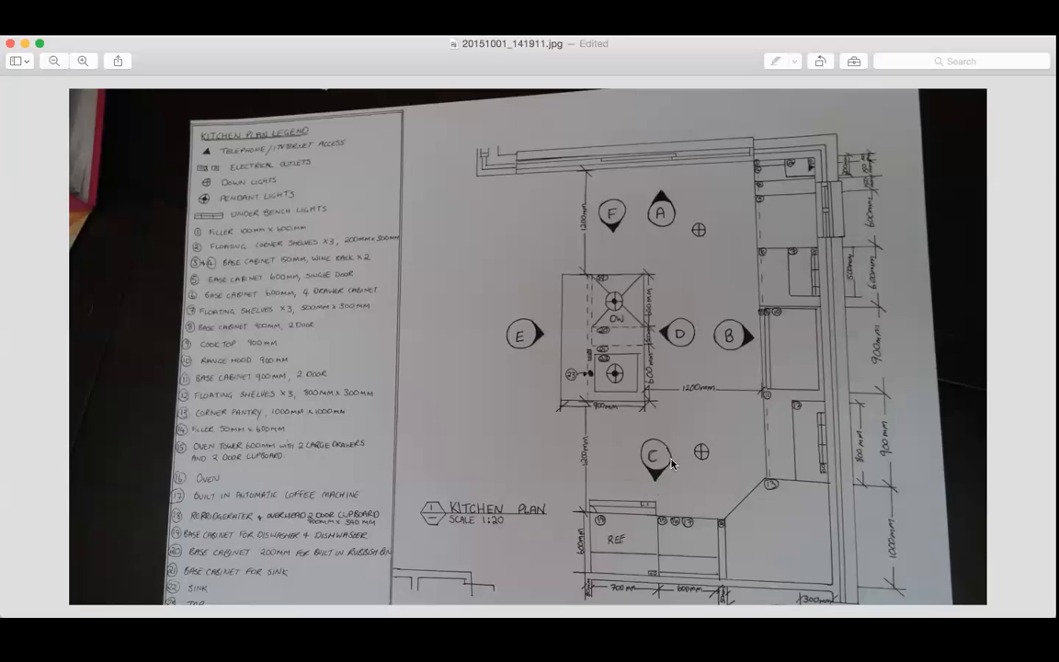
{"action": "mouse_move", "coordinate": [630, 486]}
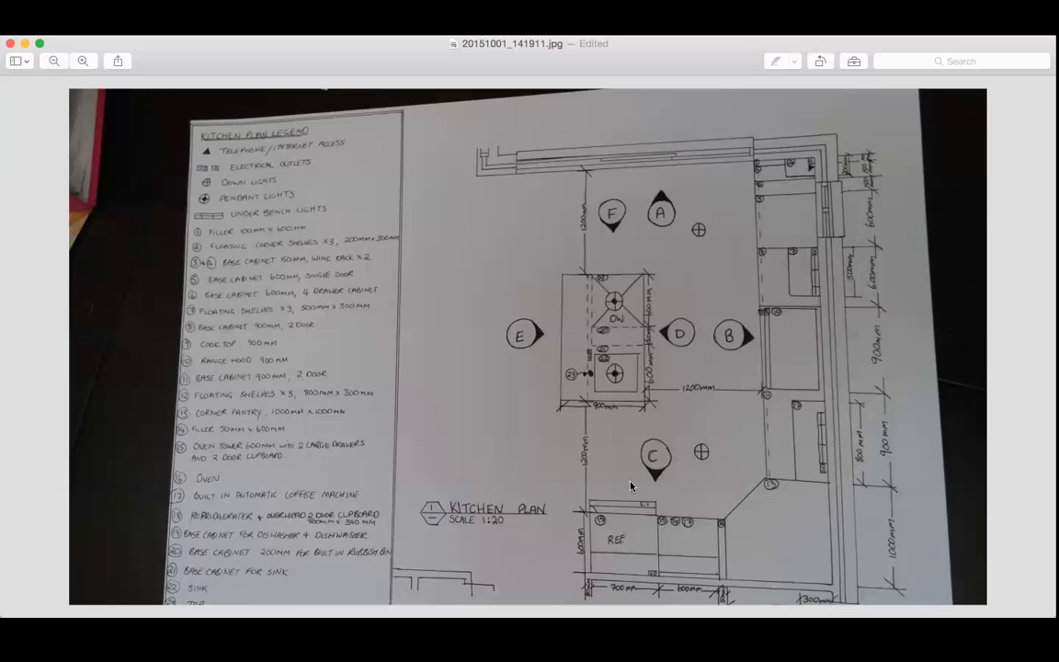
{"action": "mouse_move", "coordinate": [639, 438]}
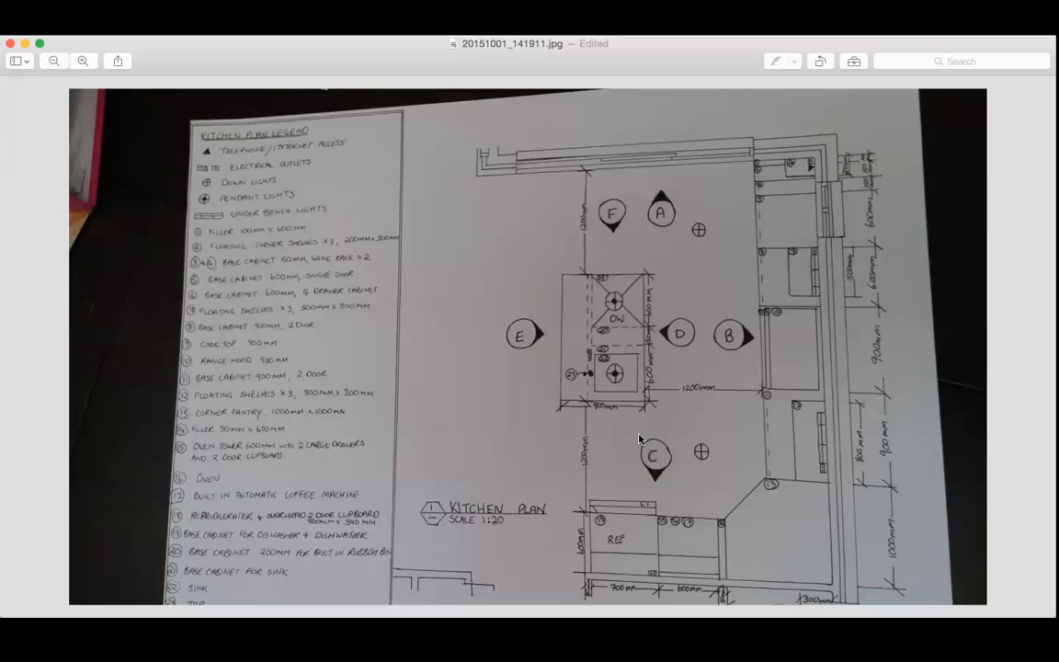
{"action": "mouse_move", "coordinate": [681, 455]}
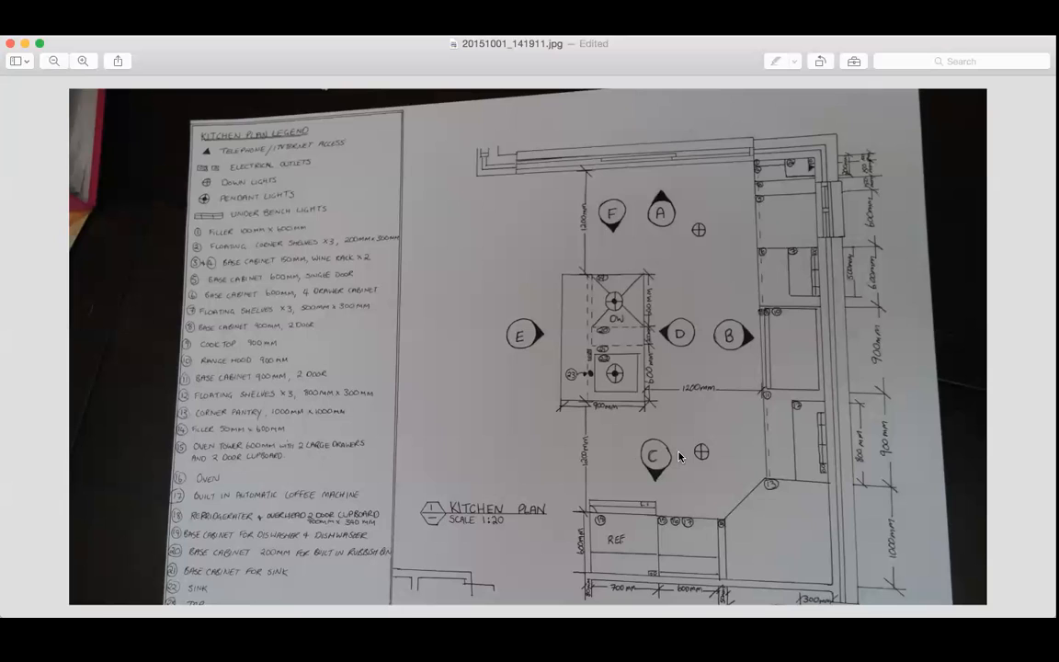
{"action": "mouse_move", "coordinate": [689, 392]}
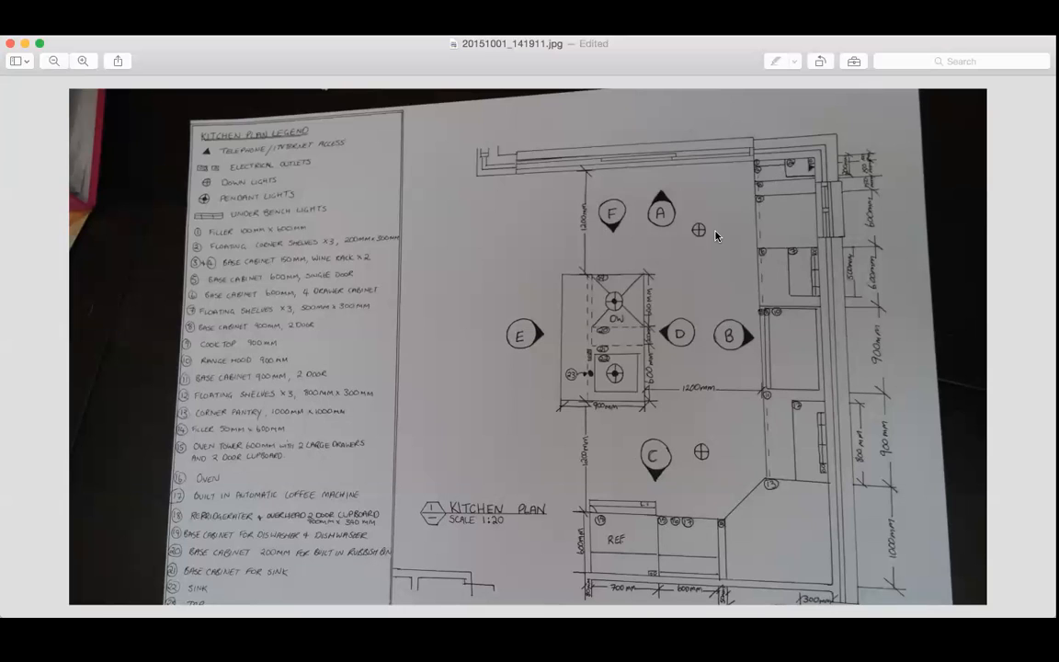
{"action": "mouse_move", "coordinate": [706, 257]}
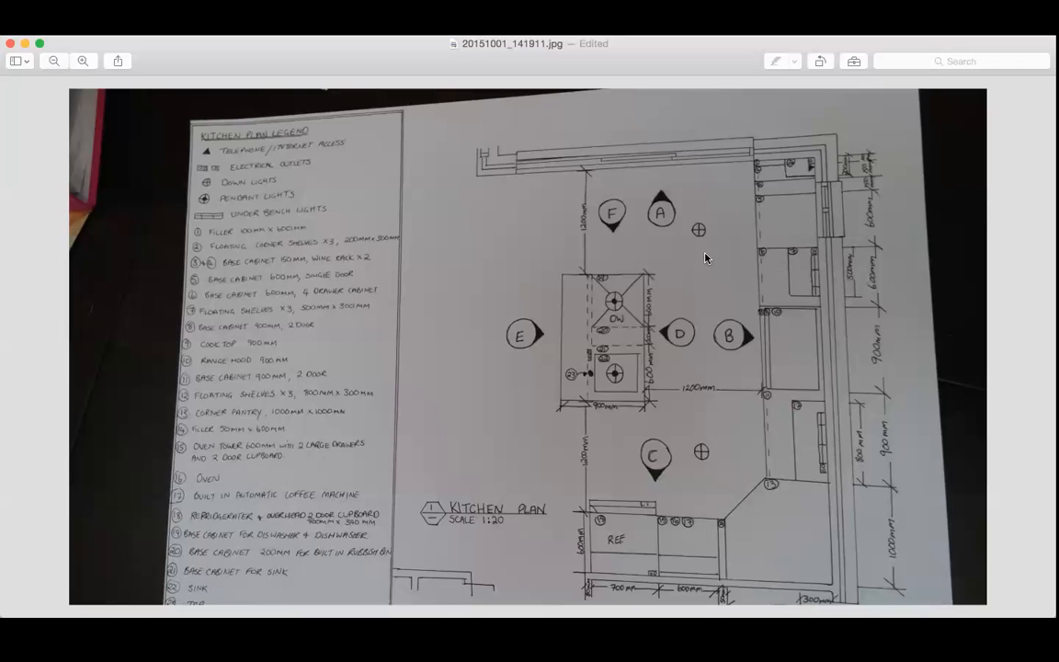
{"action": "mouse_move", "coordinate": [665, 324]}
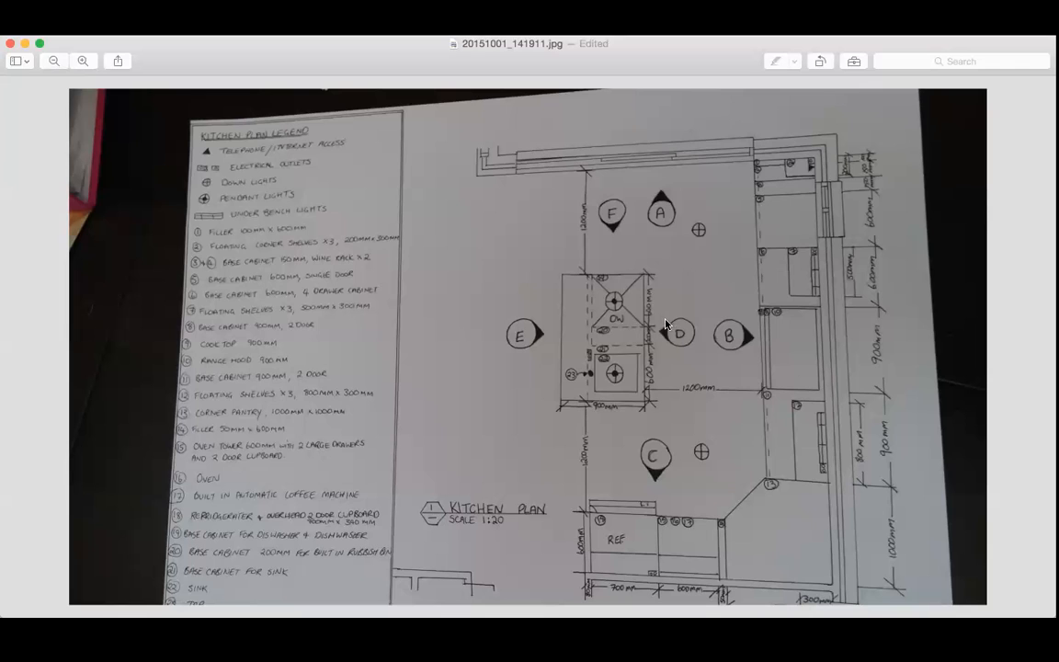
{"action": "mouse_move", "coordinate": [597, 265]}
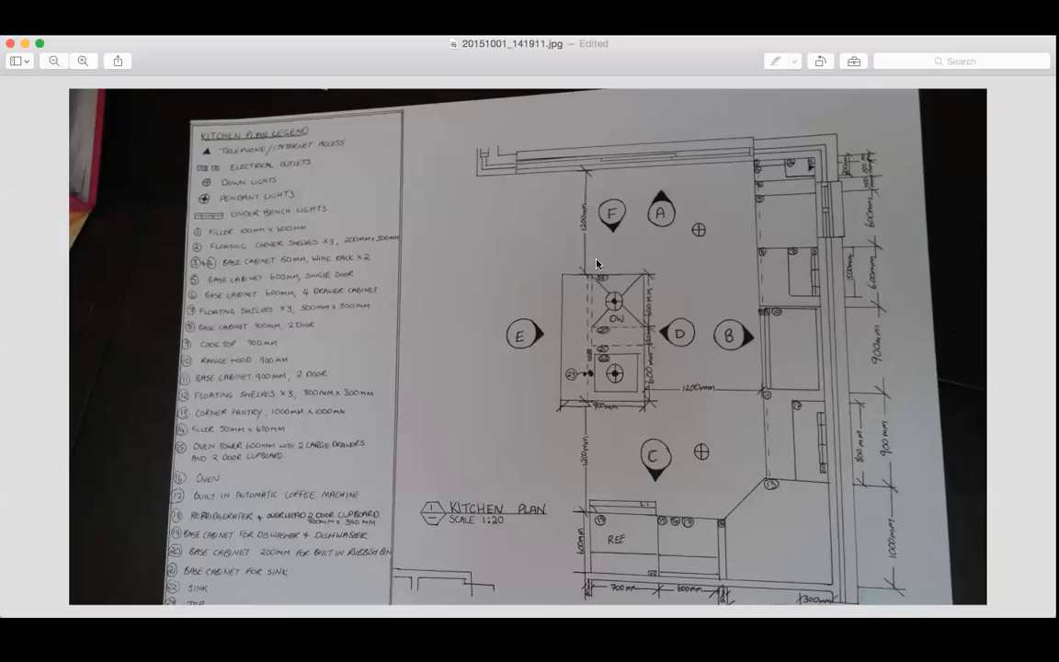
{"action": "mouse_move", "coordinate": [677, 375]}
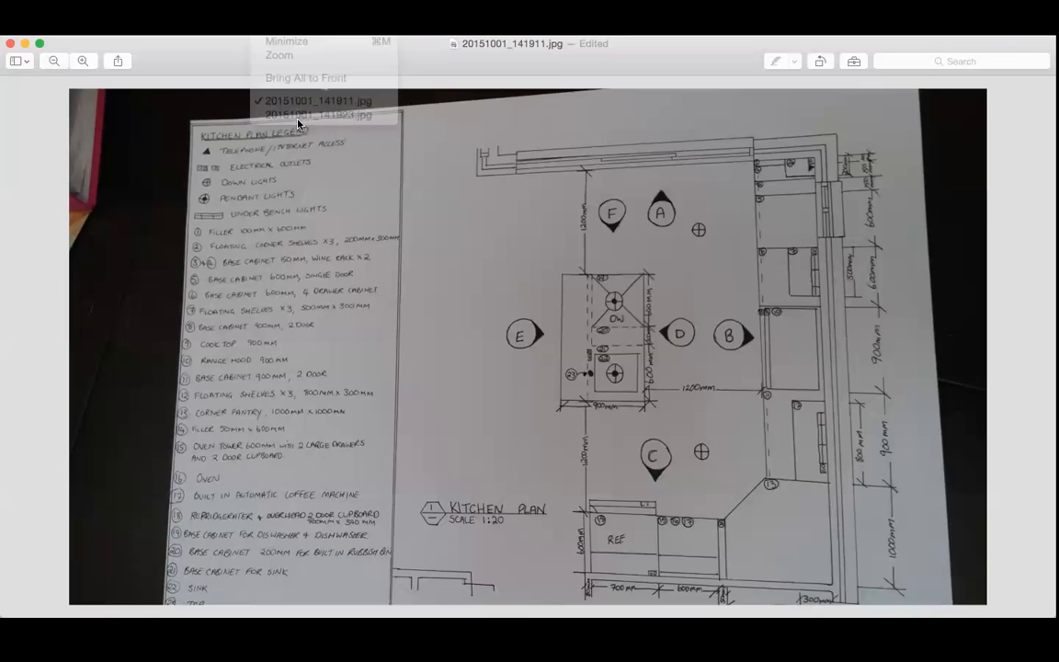
Step: Bring the 141923 elevations photo forward, rotate it upright and unlock the file
{"action": "left_click", "coordinate": [316, 114]}
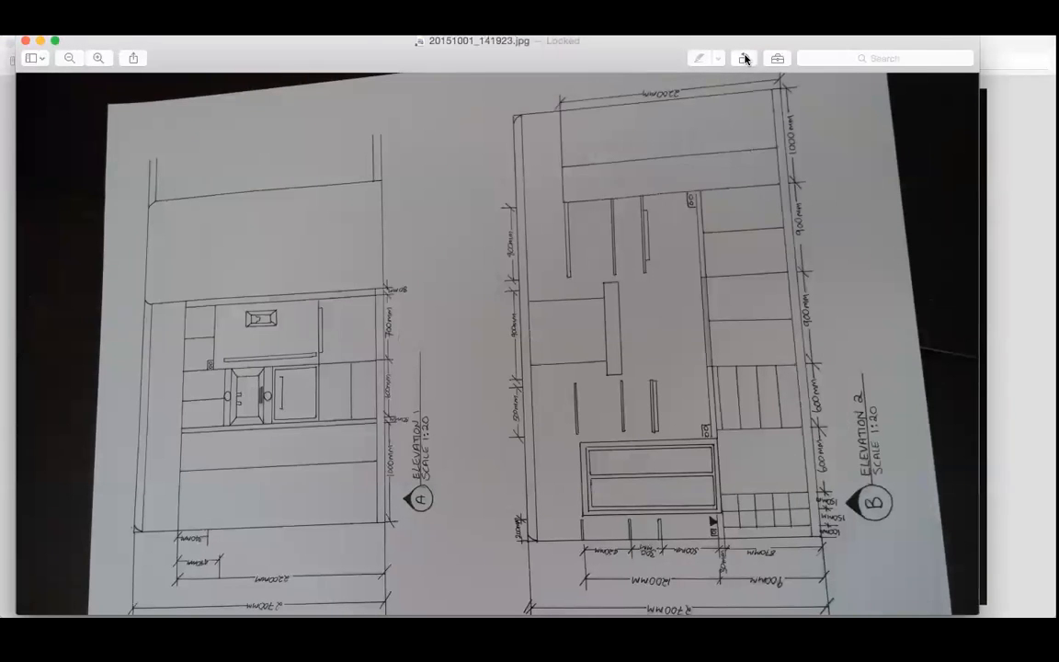
{"action": "left_click", "coordinate": [743, 57]}
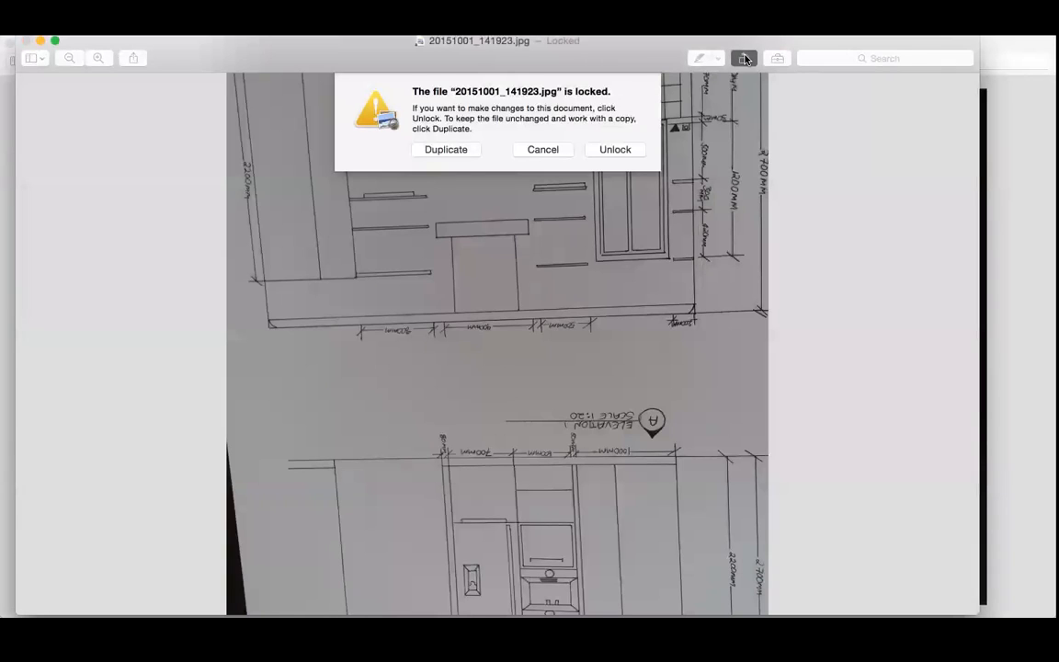
{"action": "left_click", "coordinate": [614, 149]}
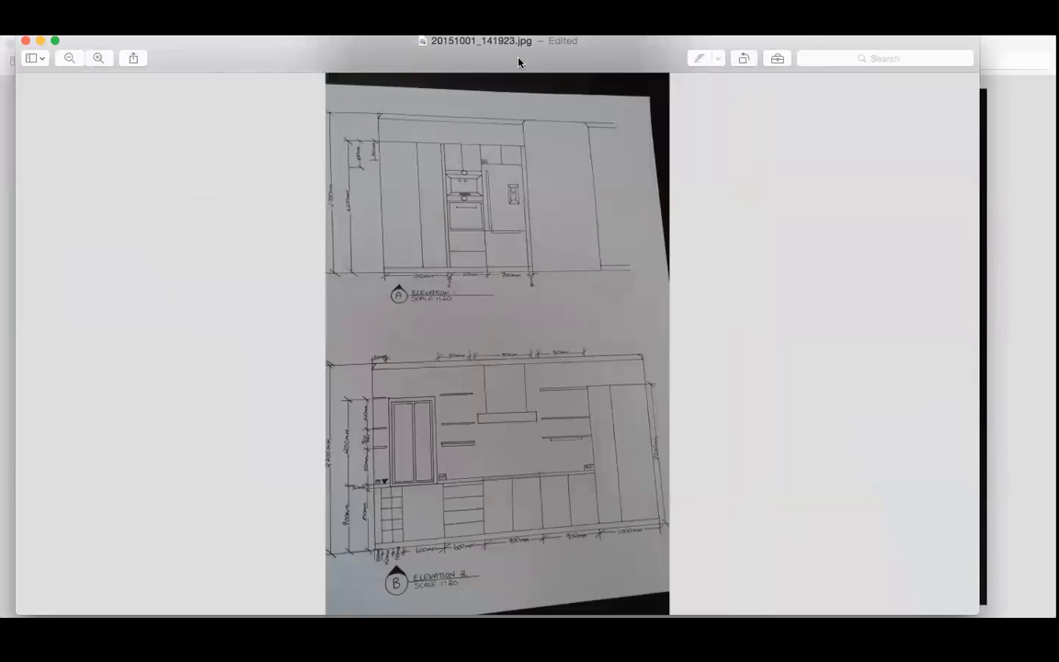
{"action": "mouse_move", "coordinate": [394, 367]}
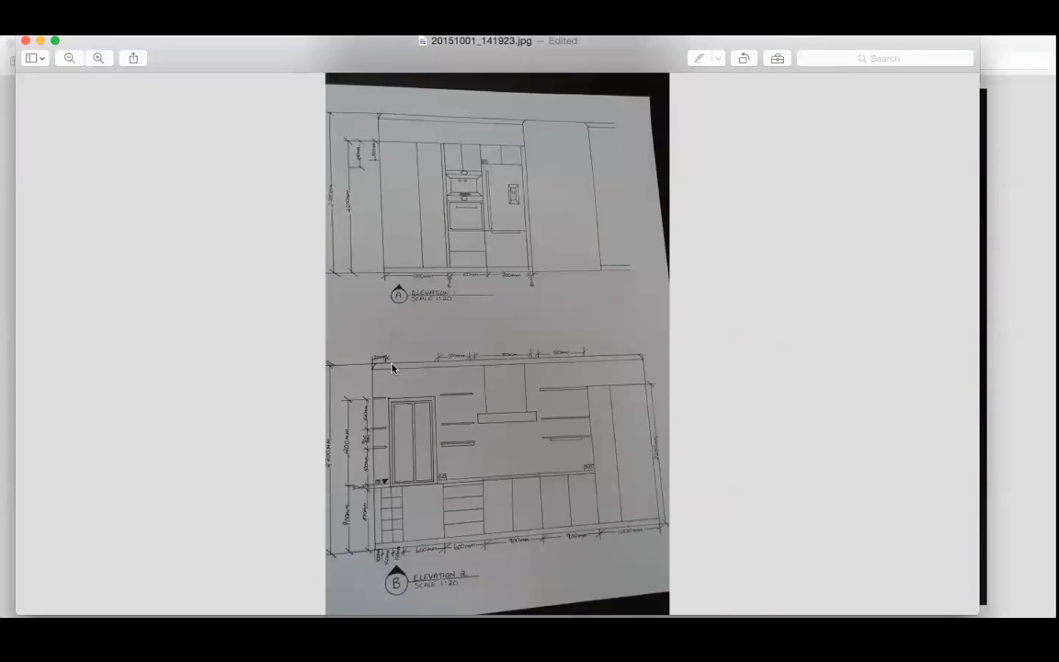
{"action": "mouse_move", "coordinate": [375, 379]}
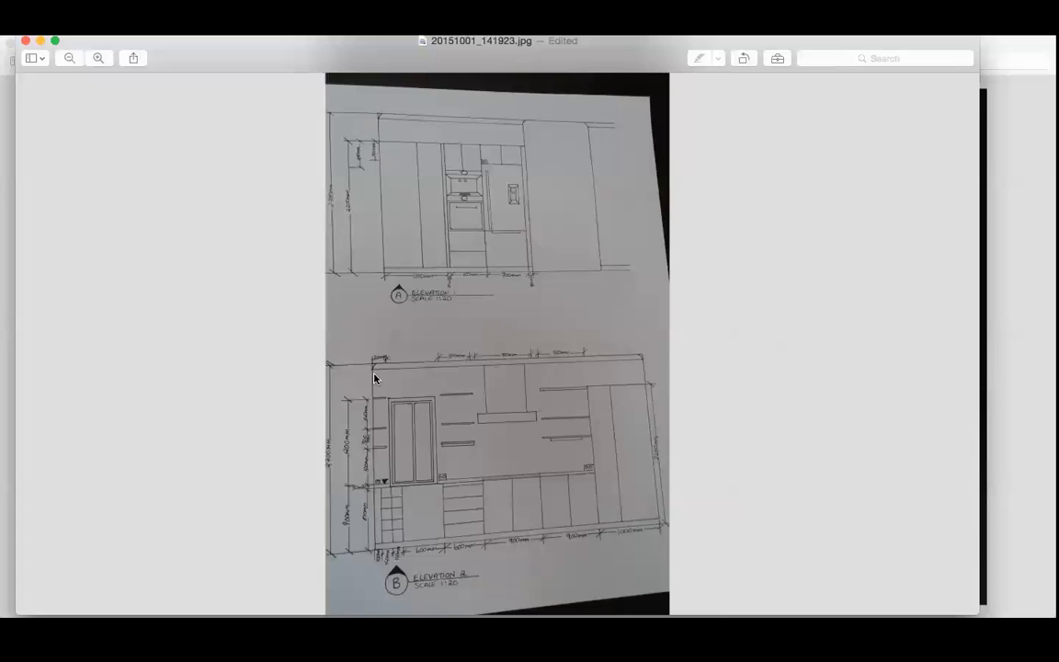
{"action": "mouse_move", "coordinate": [772, 489]}
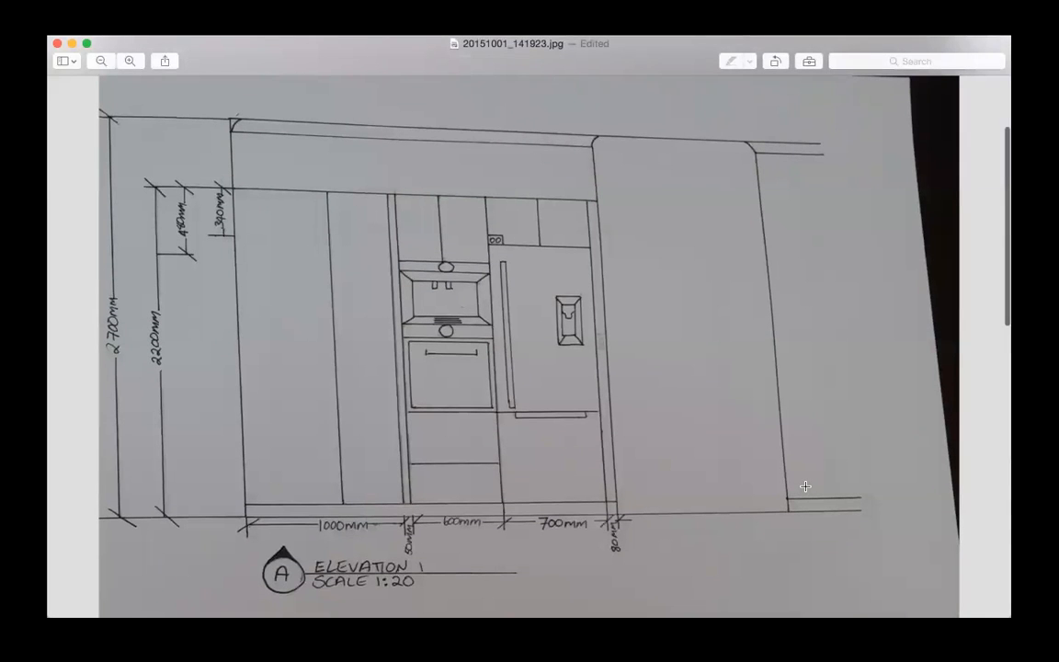
Step: Scroll through the elevations photo to review Elevation 2's cabinet dimensions, then return to Elevation 1
{"action": "scroll", "scroll_direction": "down", "scroll_amount": 3}
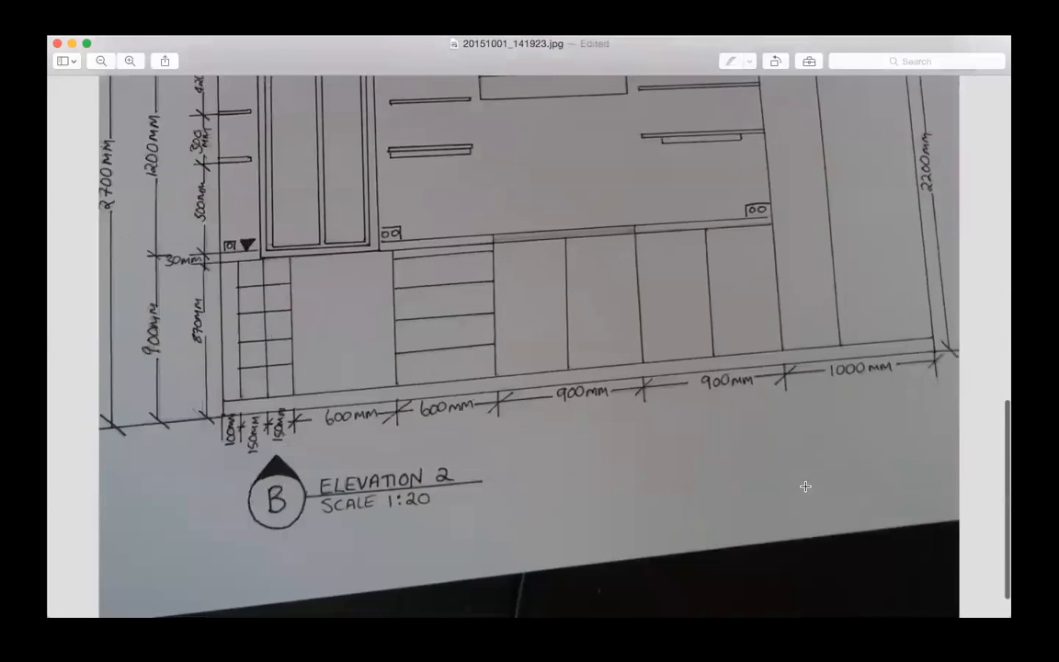
{"action": "scroll", "scroll_direction": "down", "scroll_amount": 3}
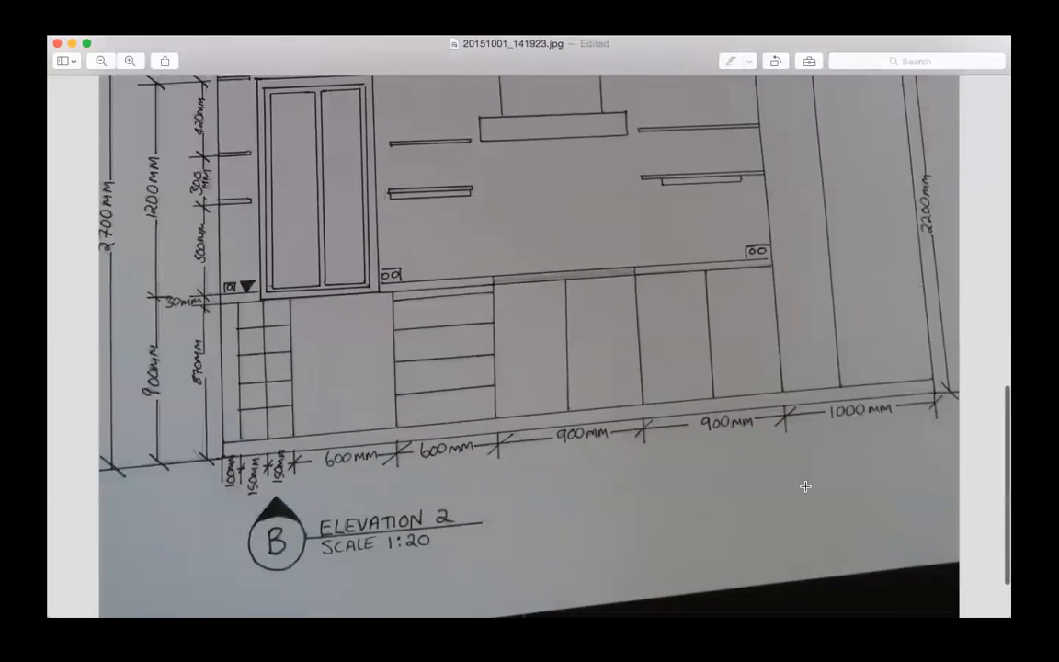
{"action": "scroll", "scroll_direction": "down", "scroll_amount": 3}
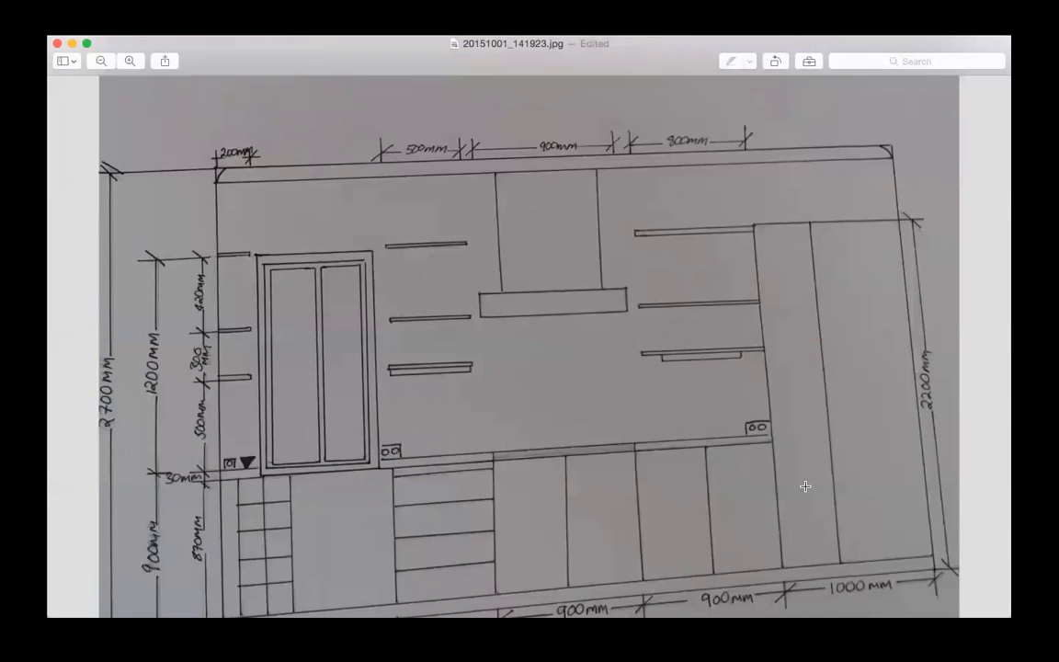
{"action": "scroll", "scroll_direction": "down", "scroll_amount": 3}
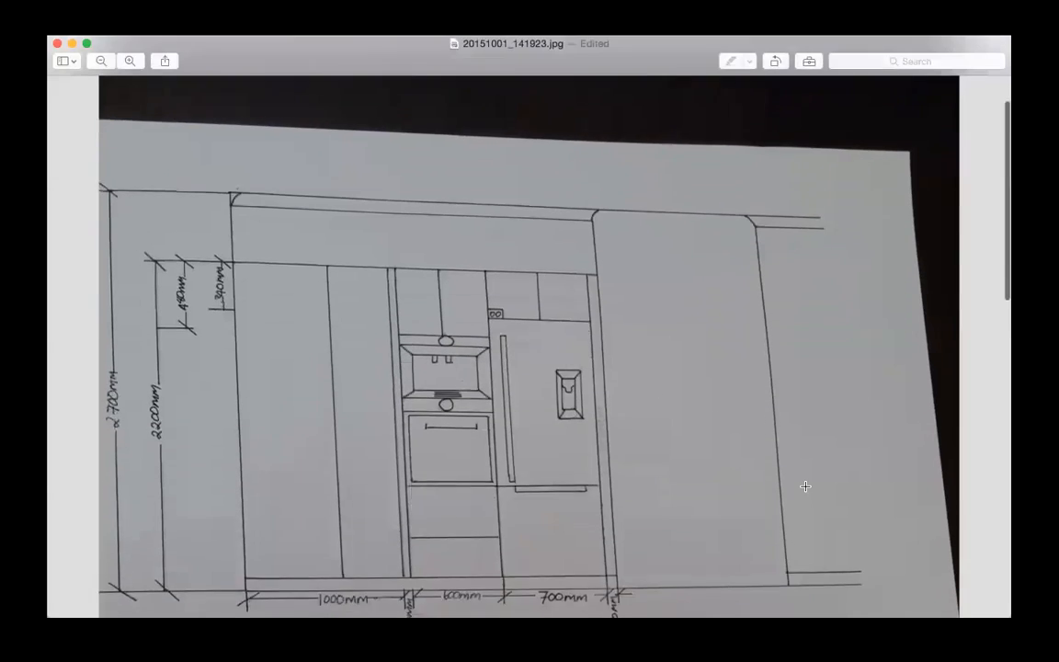
{"action": "scroll", "scroll_direction": "down", "scroll_amount": 3}
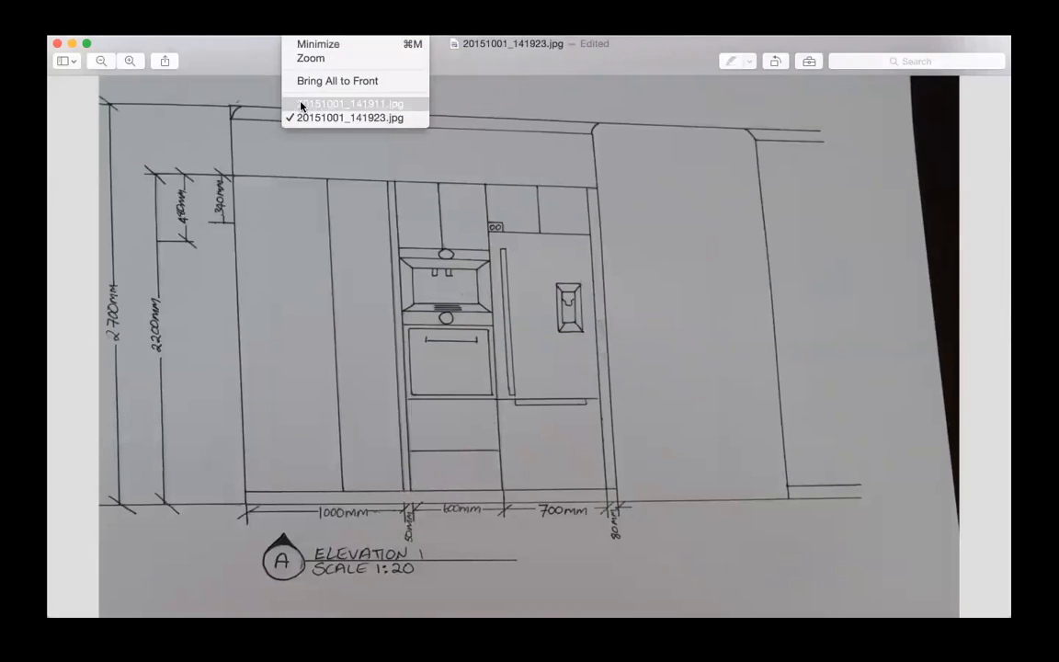
{"action": "left_click", "coordinate": [346, 103]}
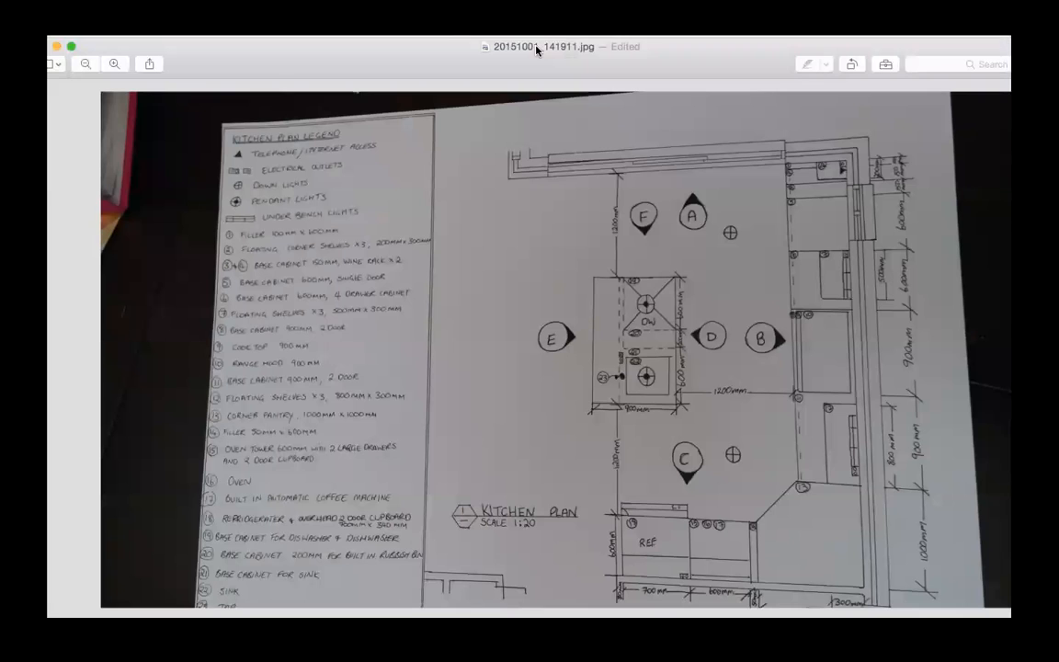
{"action": "mouse_move", "coordinate": [375, 272]}
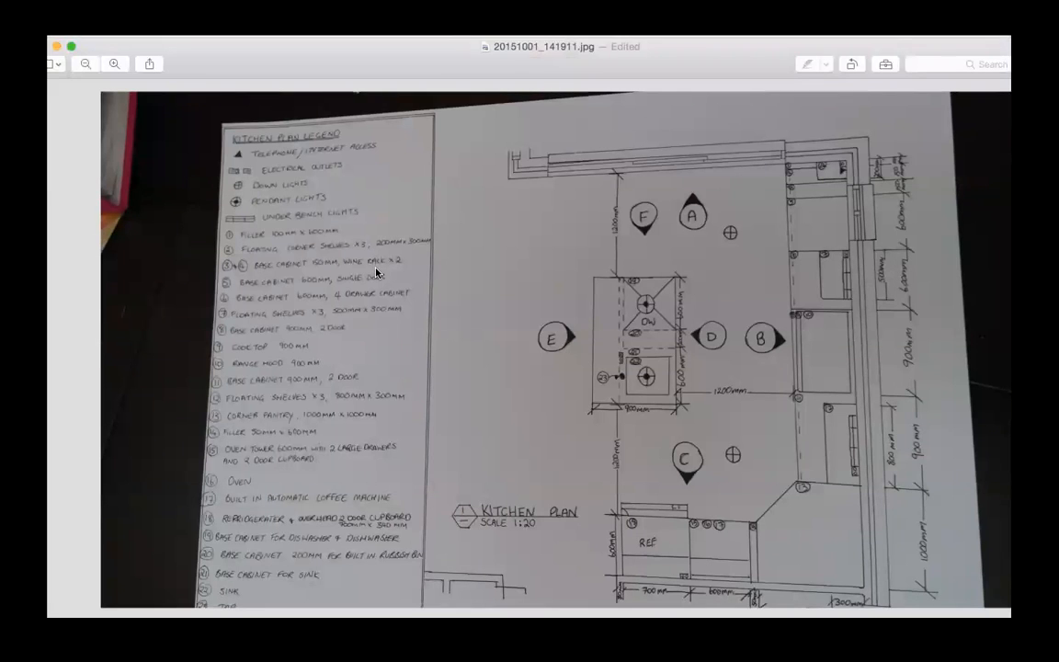
{"action": "mouse_move", "coordinate": [779, 493]}
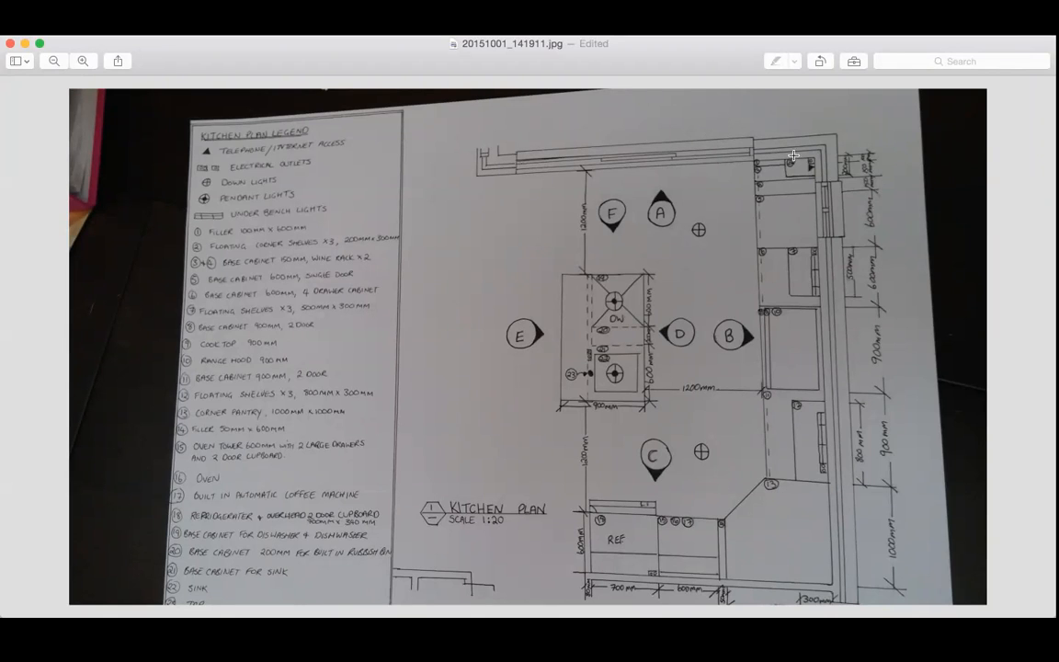
{"action": "mouse_move", "coordinate": [775, 149]}
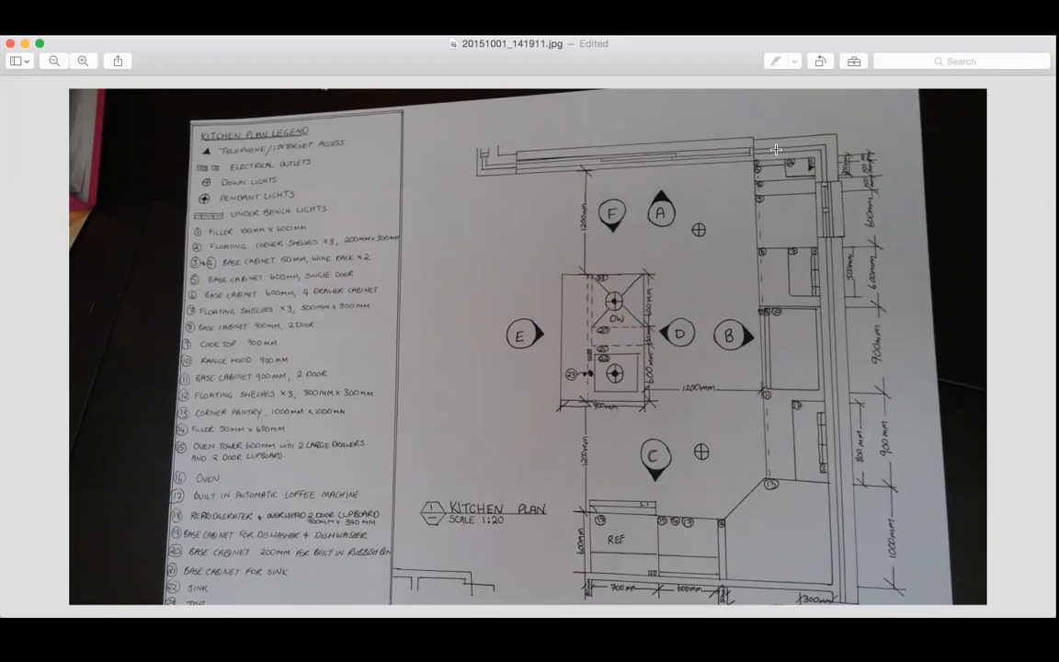
{"action": "mouse_move", "coordinate": [672, 171]}
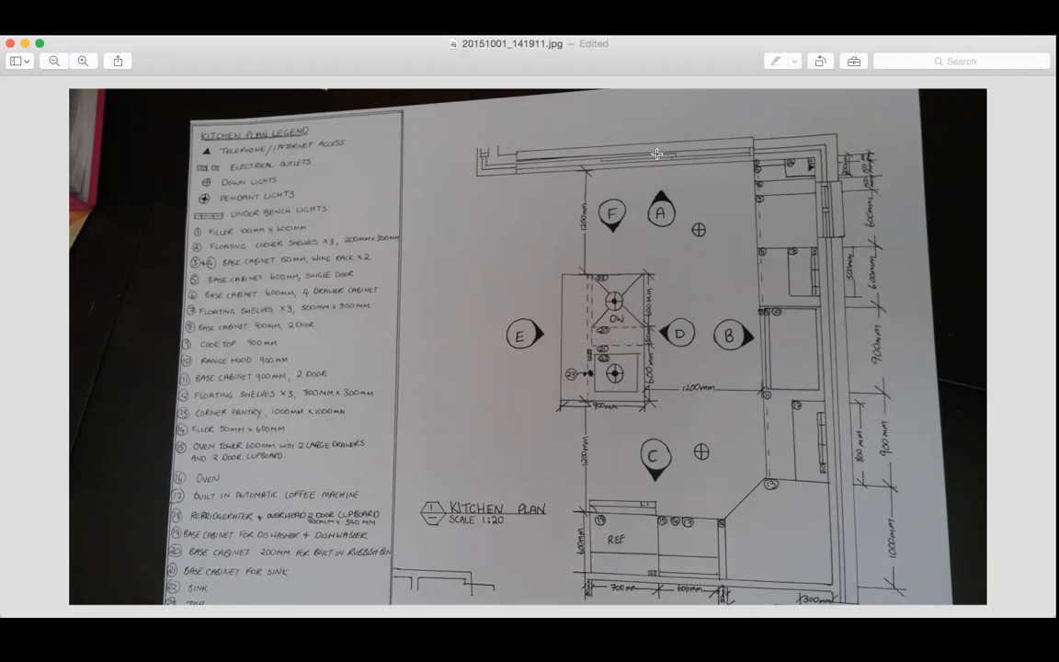
{"action": "mouse_move", "coordinate": [844, 338]}
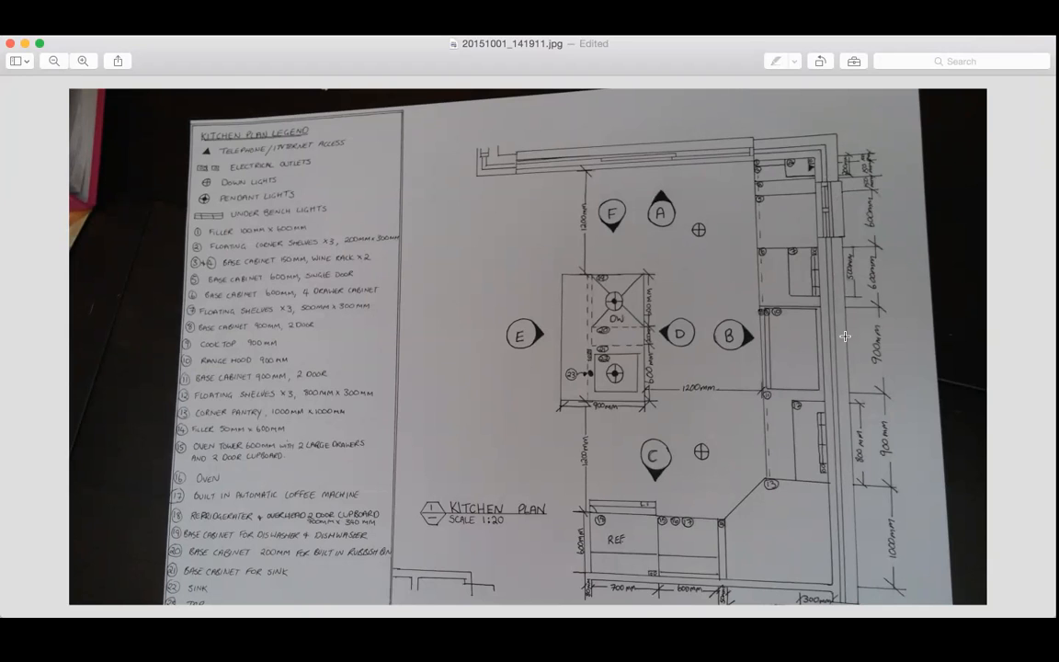
{"action": "mouse_move", "coordinate": [807, 145]}
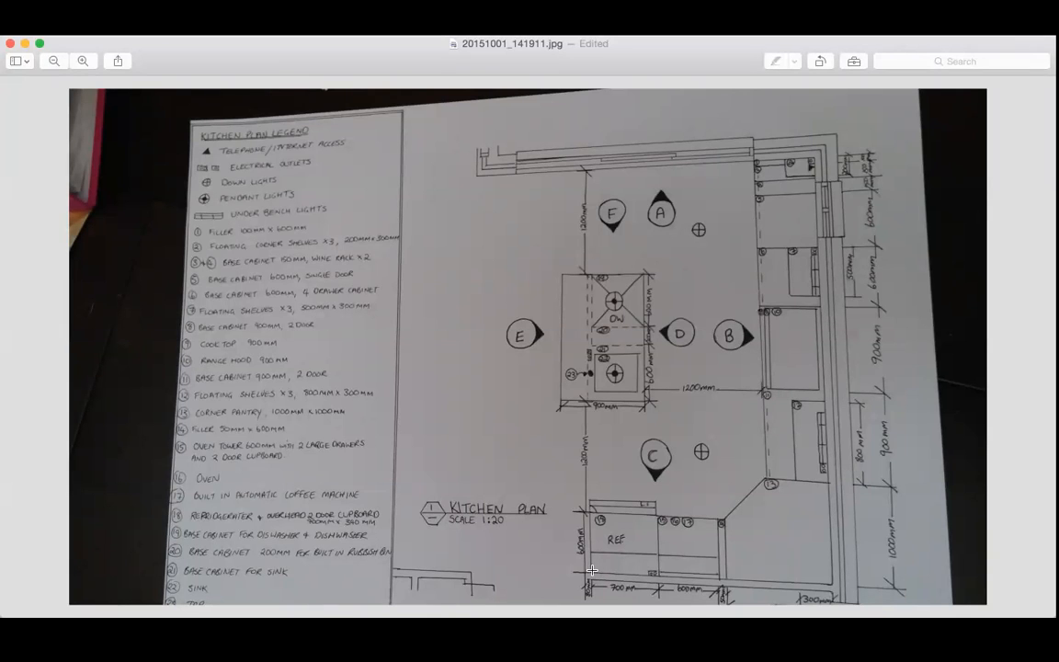
{"action": "mouse_move", "coordinate": [663, 574]}
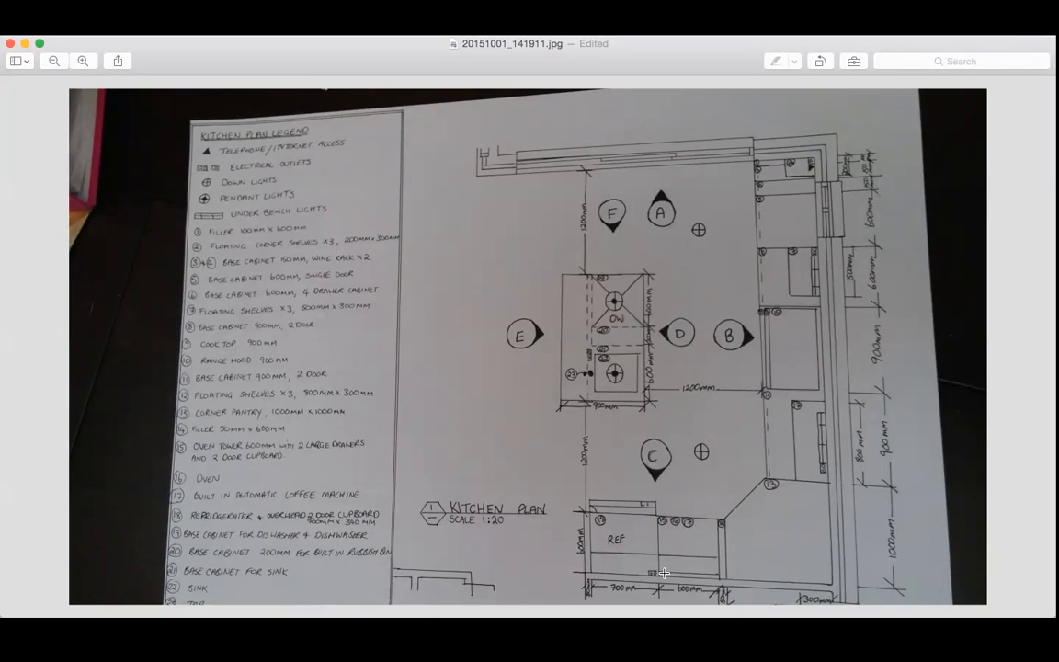
{"action": "mouse_move", "coordinate": [667, 520]}
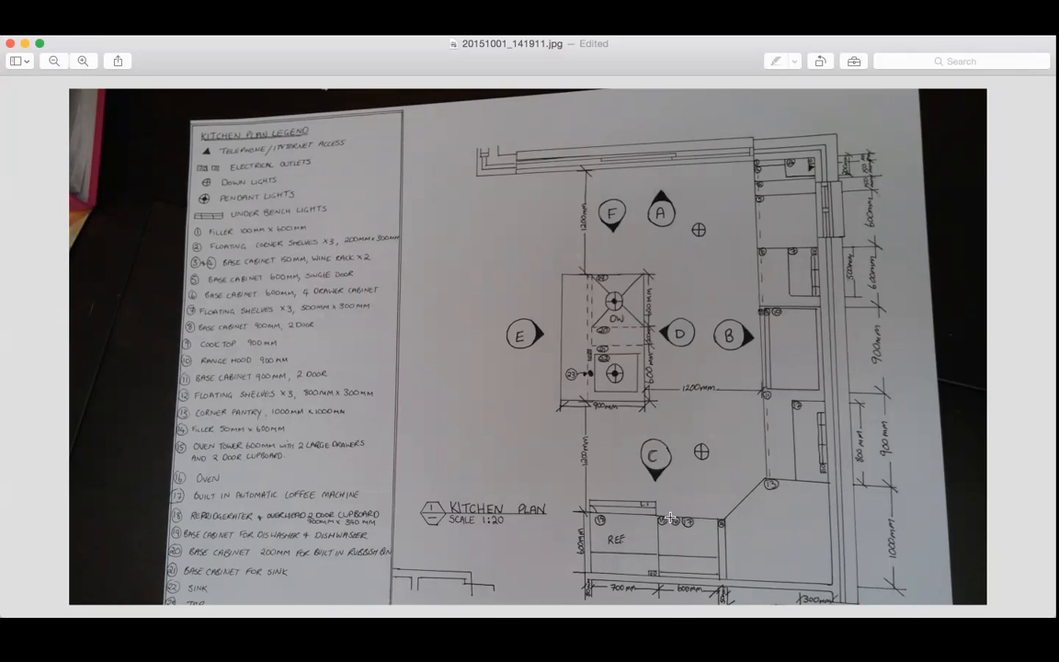
{"action": "mouse_move", "coordinate": [622, 424]}
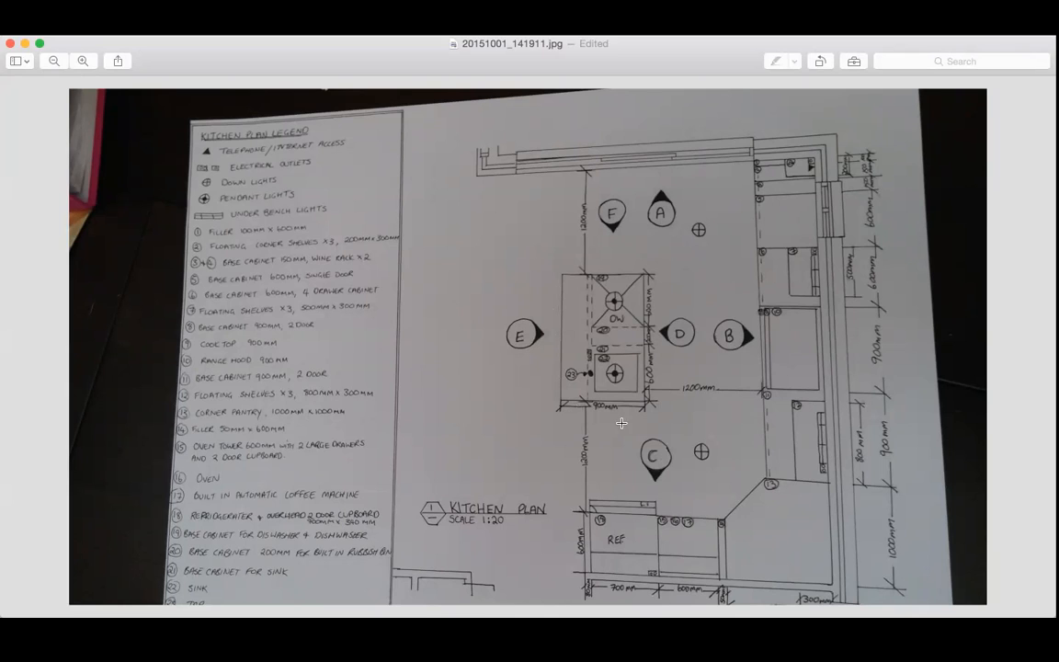
{"action": "mouse_move", "coordinate": [601, 241]}
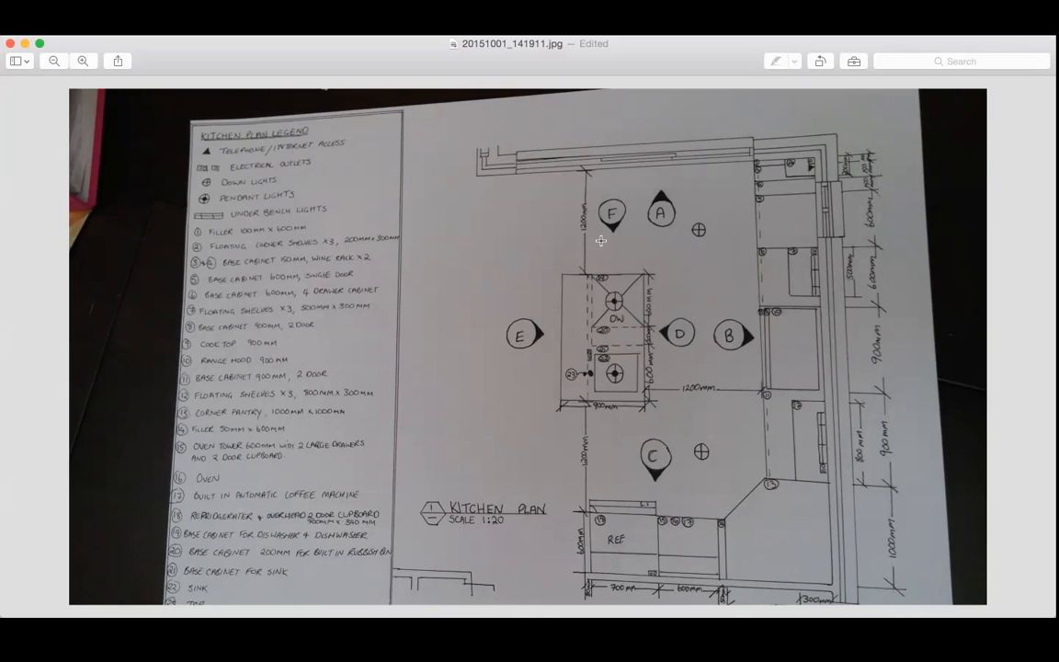
{"action": "mouse_move", "coordinate": [651, 456]}
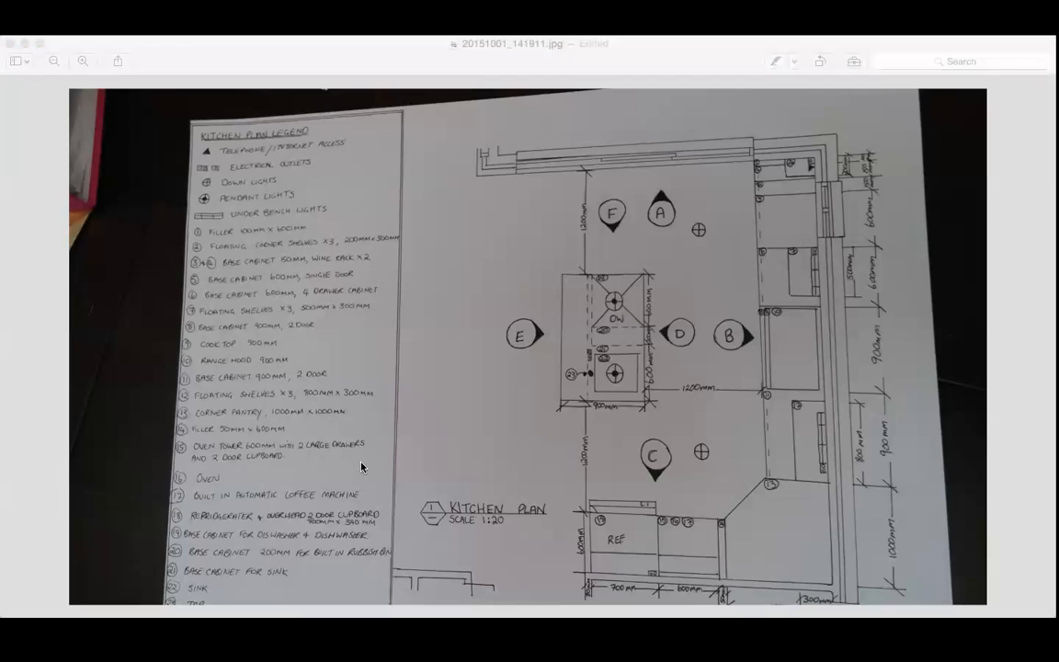
{"action": "mouse_move", "coordinate": [333, 209]}
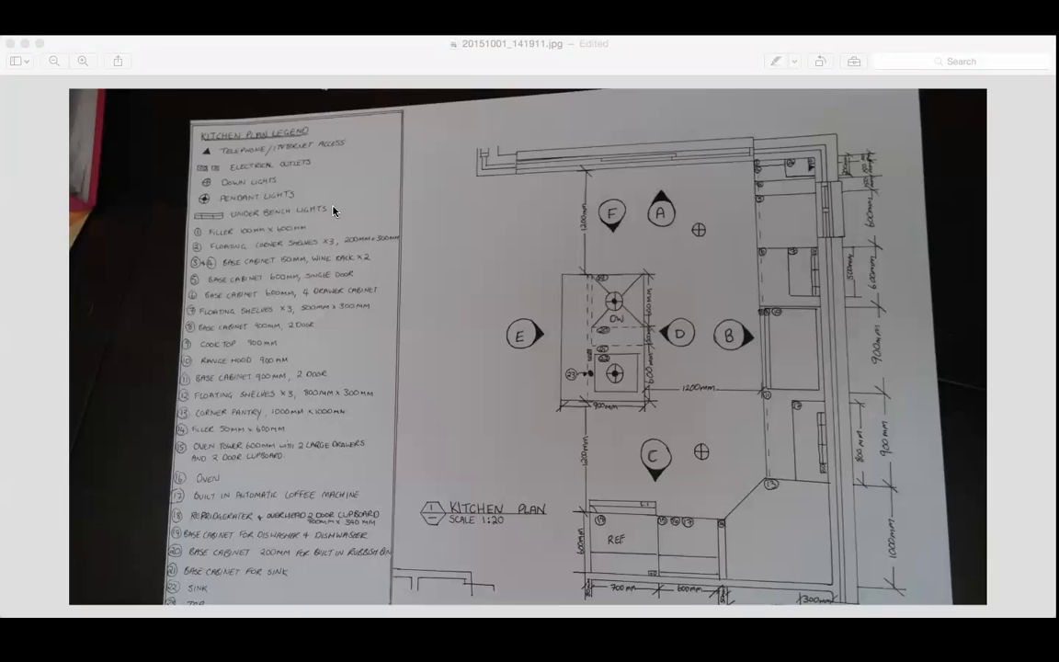
{"action": "mouse_move", "coordinate": [327, 471]}
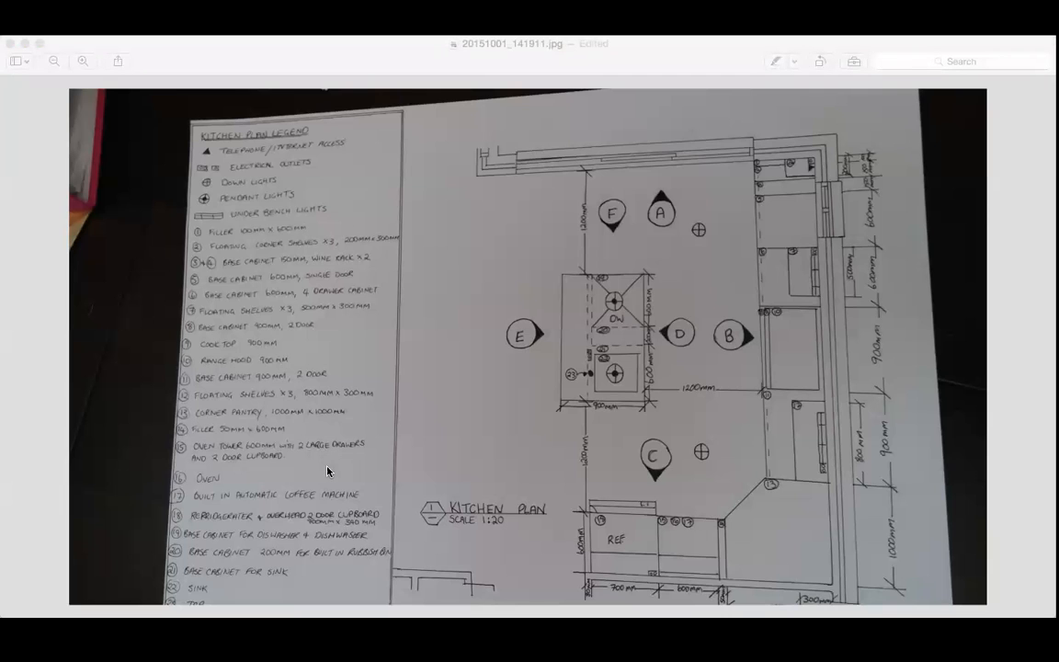
{"action": "mouse_move", "coordinate": [360, 379]}
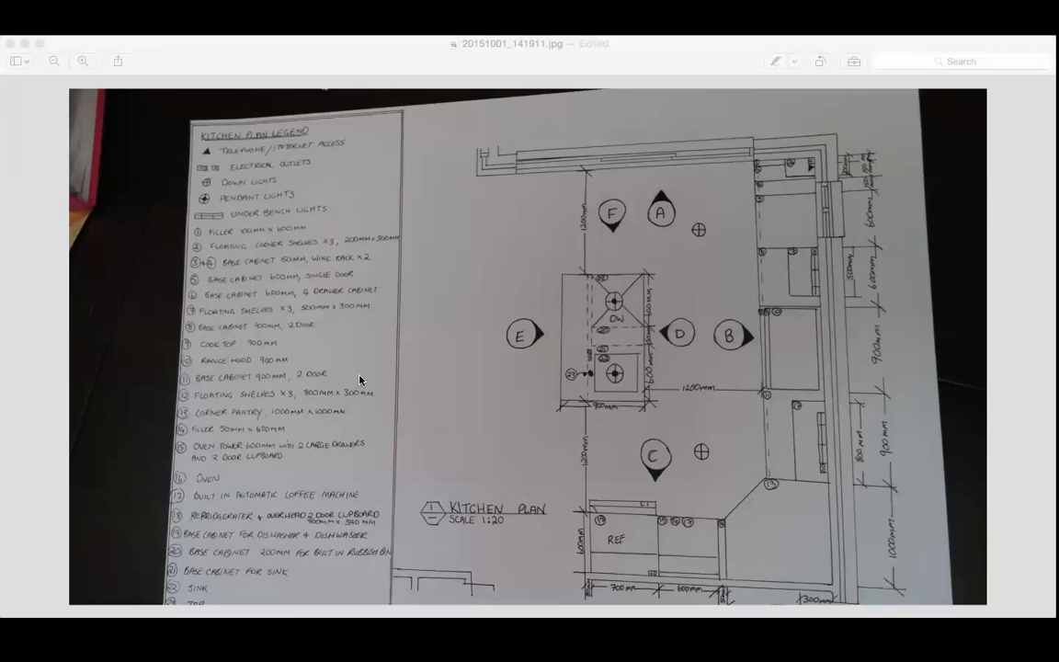
{"action": "mouse_move", "coordinate": [553, 335]}
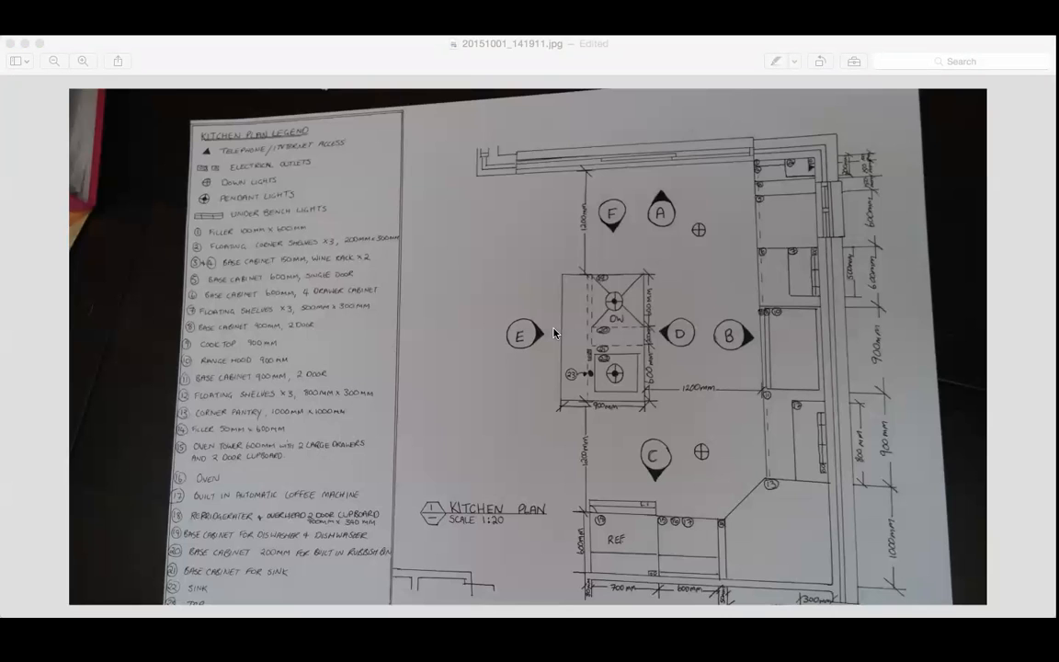
{"action": "mouse_move", "coordinate": [620, 268]}
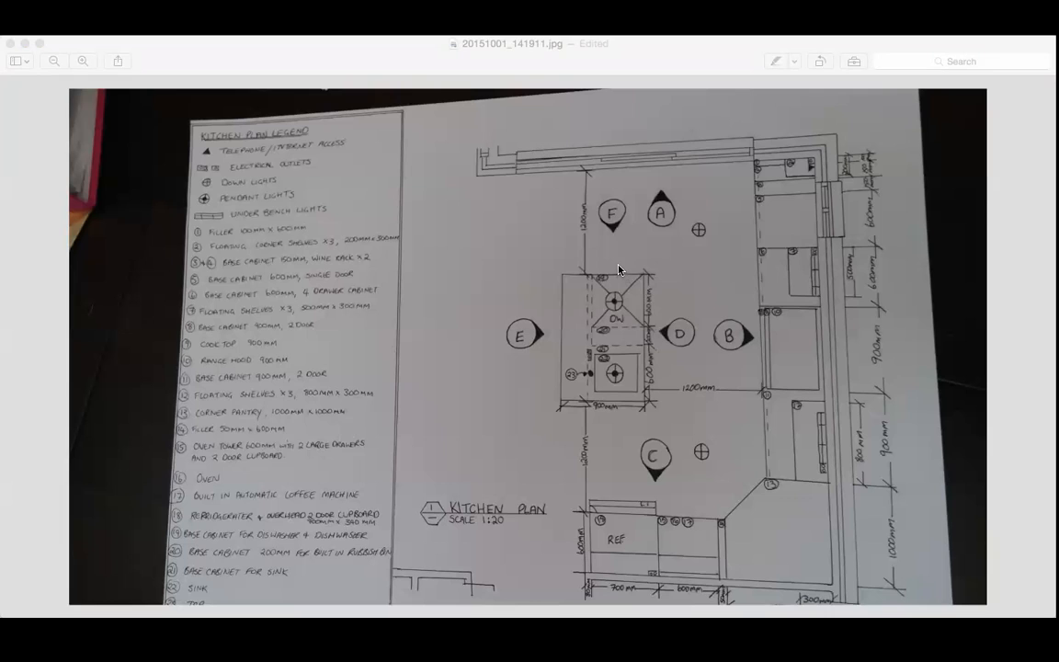
{"action": "mouse_move", "coordinate": [592, 448]}
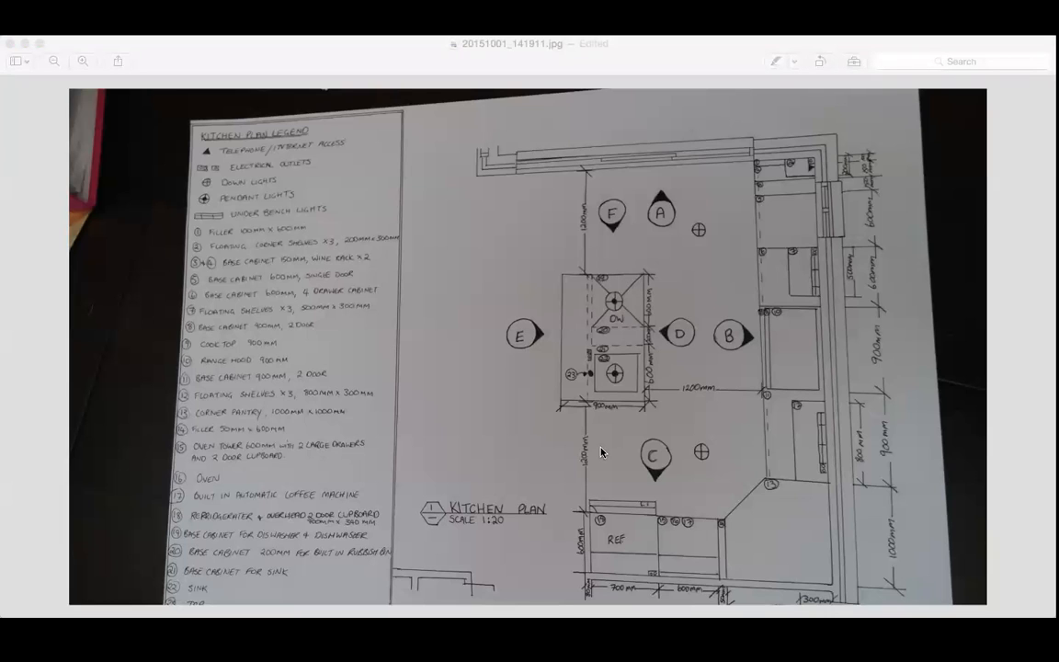
{"action": "mouse_move", "coordinate": [590, 432]}
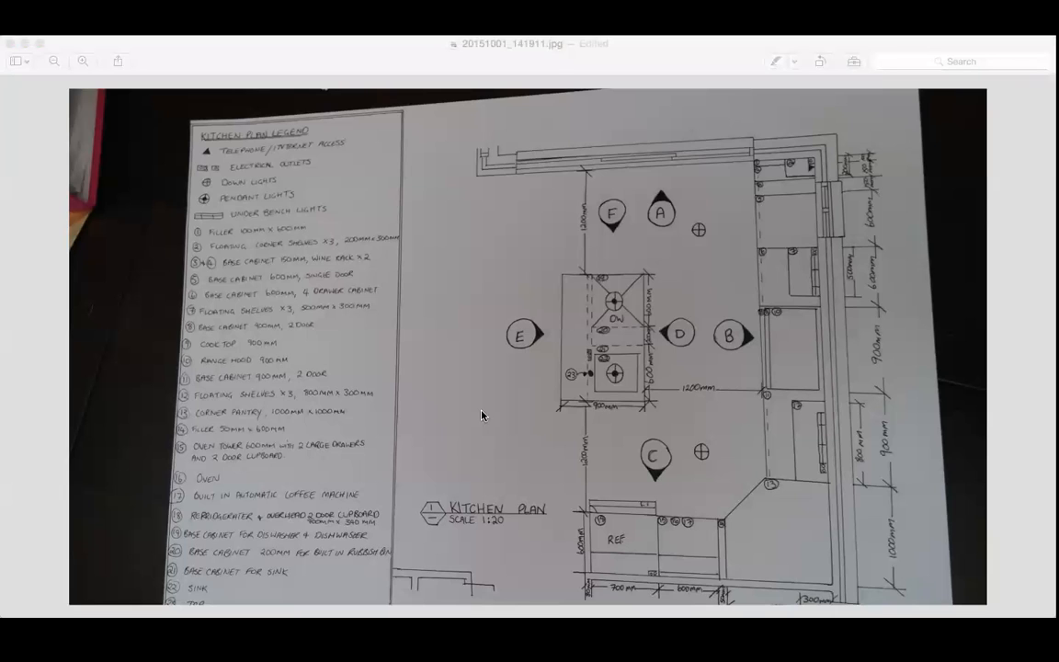
{"action": "mouse_move", "coordinate": [658, 296]}
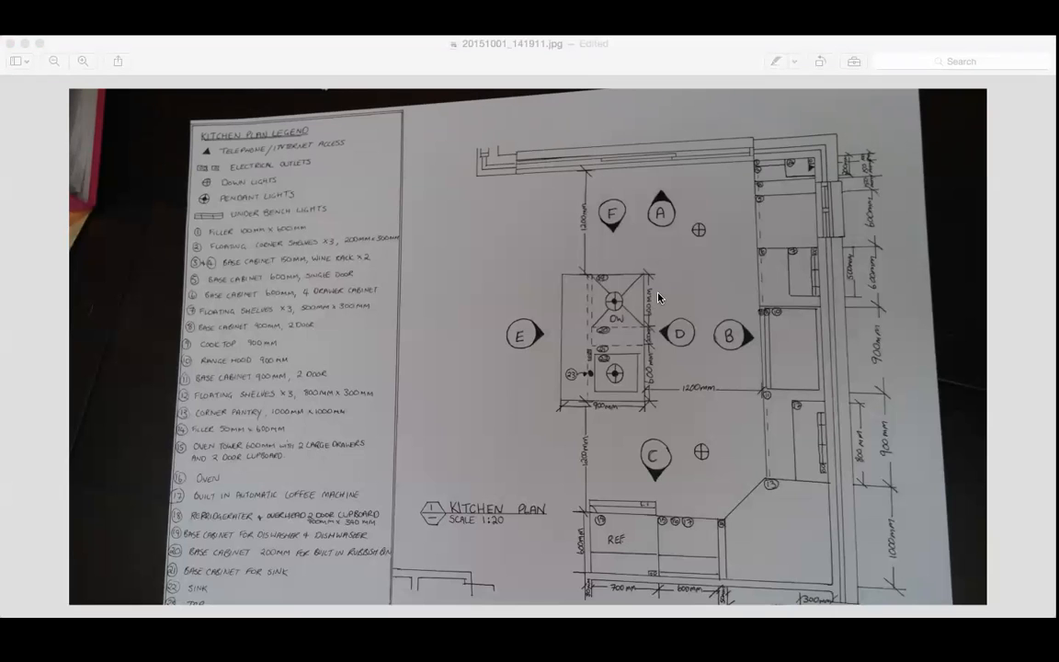
{"action": "mouse_move", "coordinate": [709, 472]}
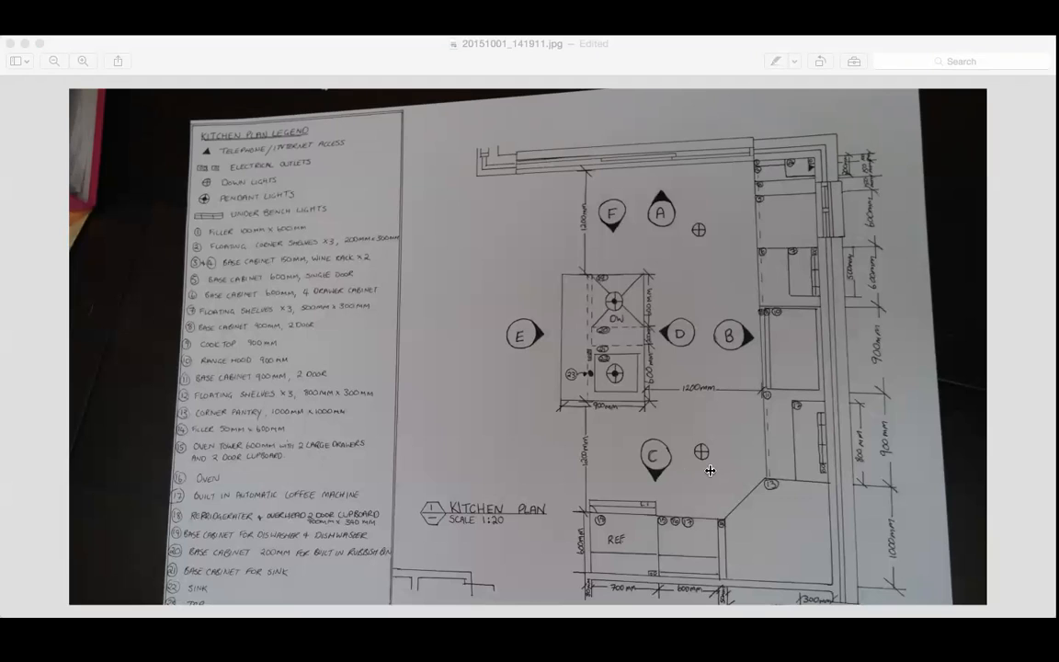
{"action": "mouse_move", "coordinate": [489, 265]}
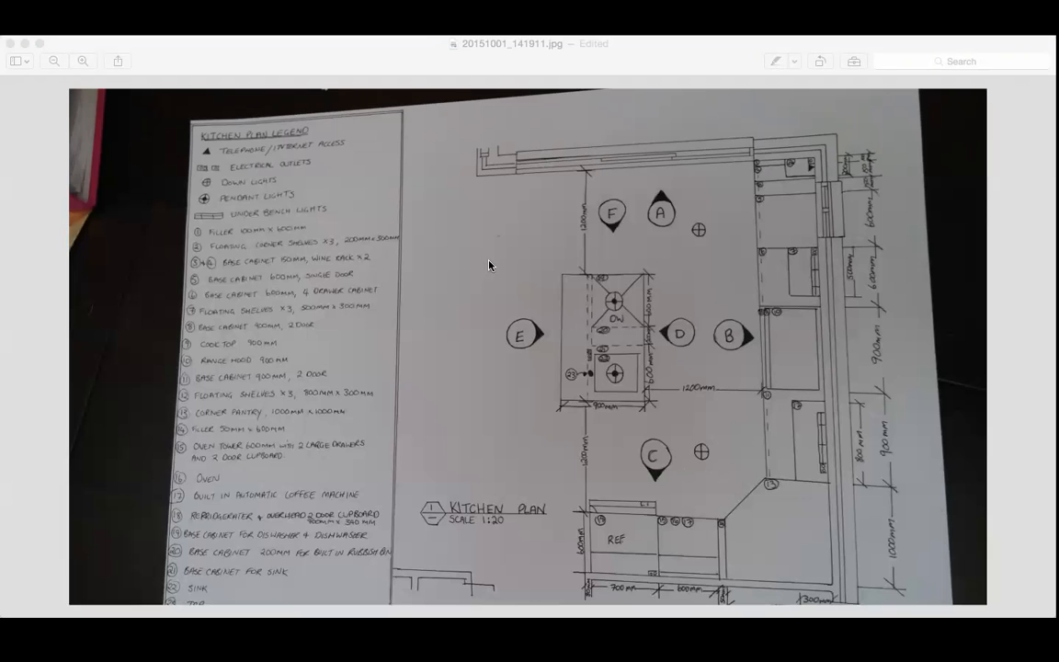
{"action": "mouse_move", "coordinate": [513, 283]}
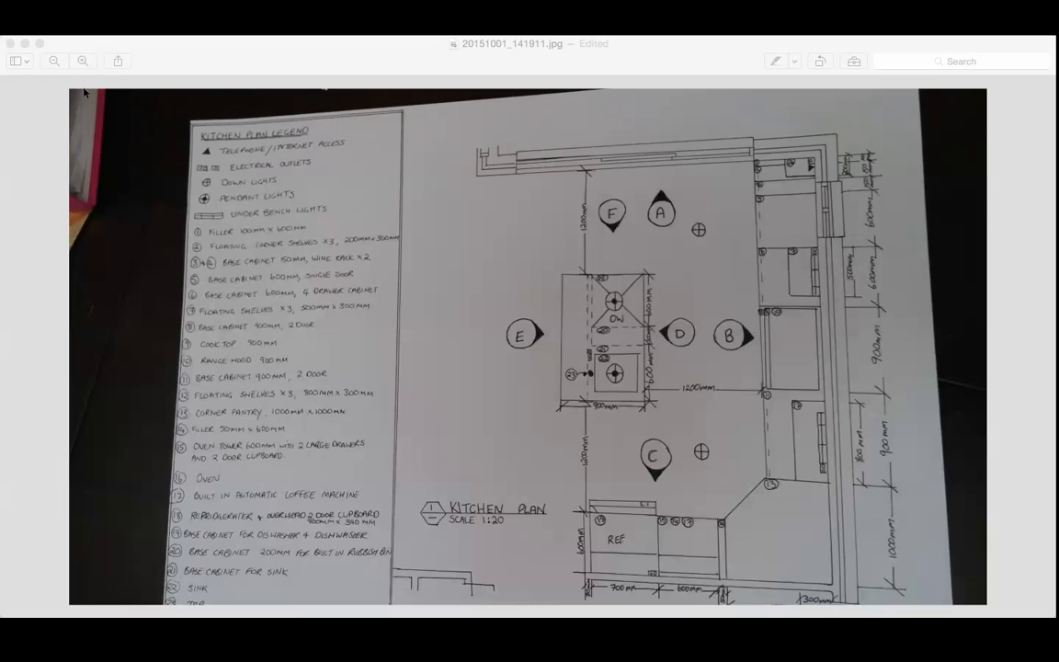
{"action": "mouse_move", "coordinate": [478, 70]}
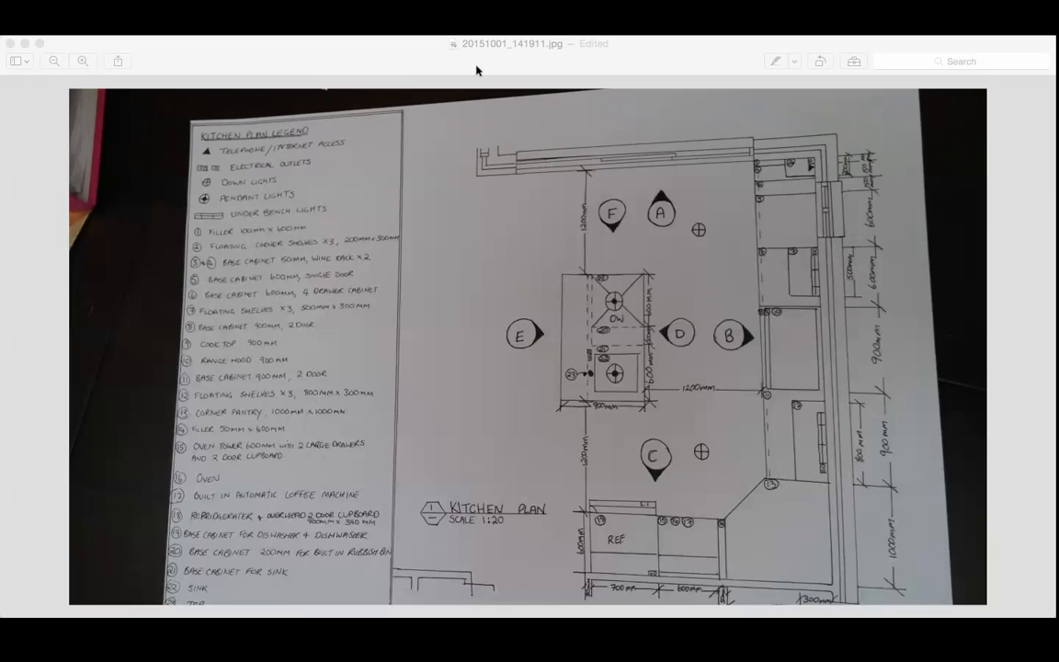
{"action": "mouse_move", "coordinate": [408, 320]}
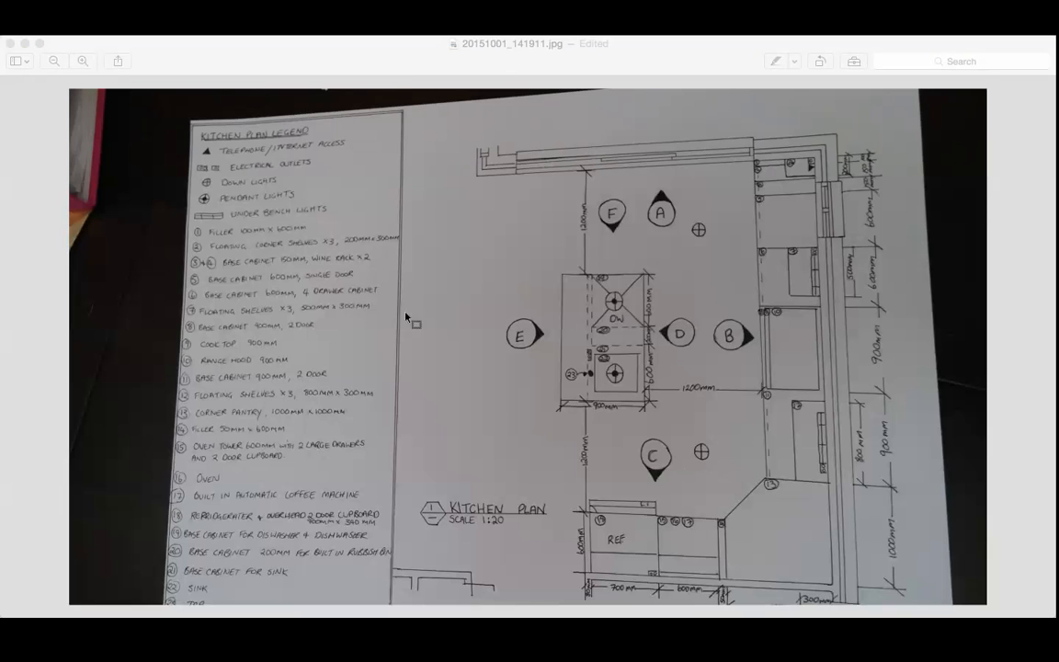
{"action": "mouse_move", "coordinate": [606, 408]}
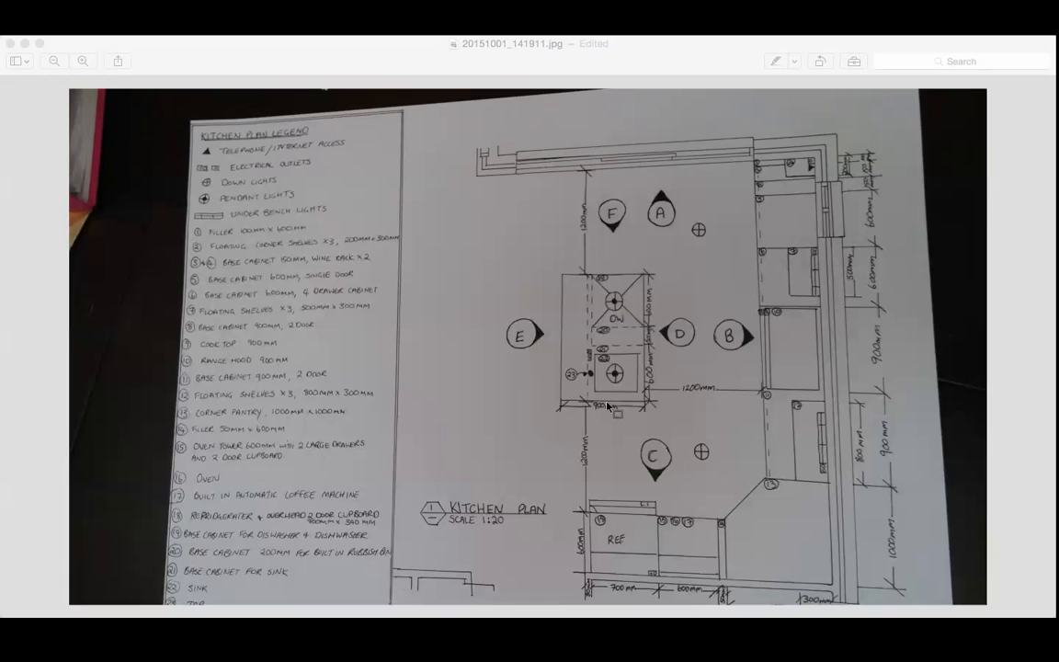
{"action": "mouse_move", "coordinate": [357, 335]}
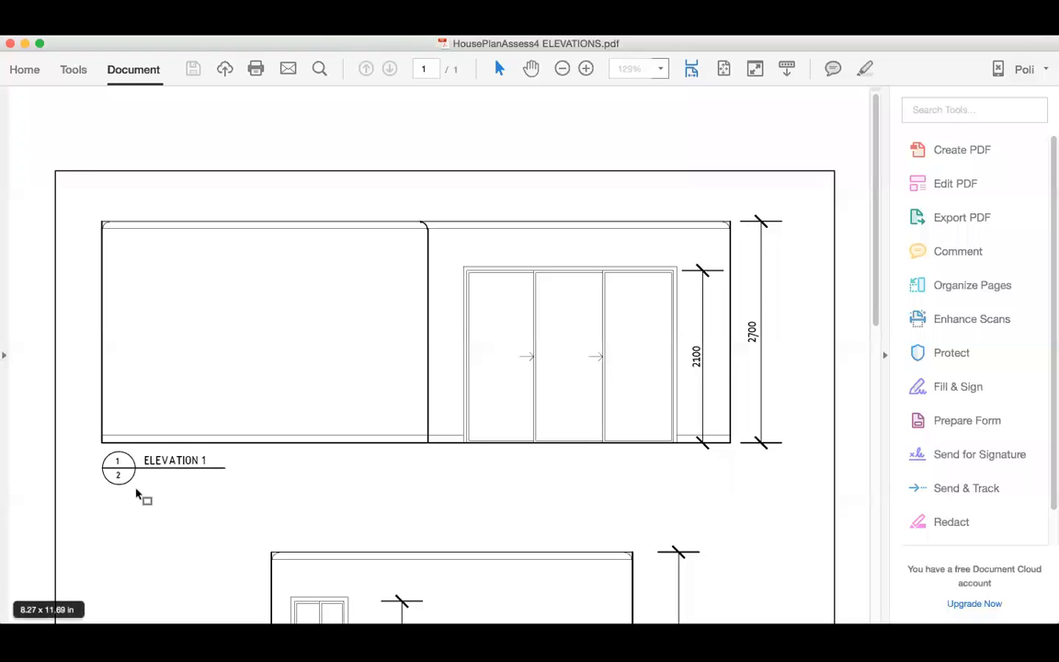
{"action": "mouse_move", "coordinate": [236, 449]}
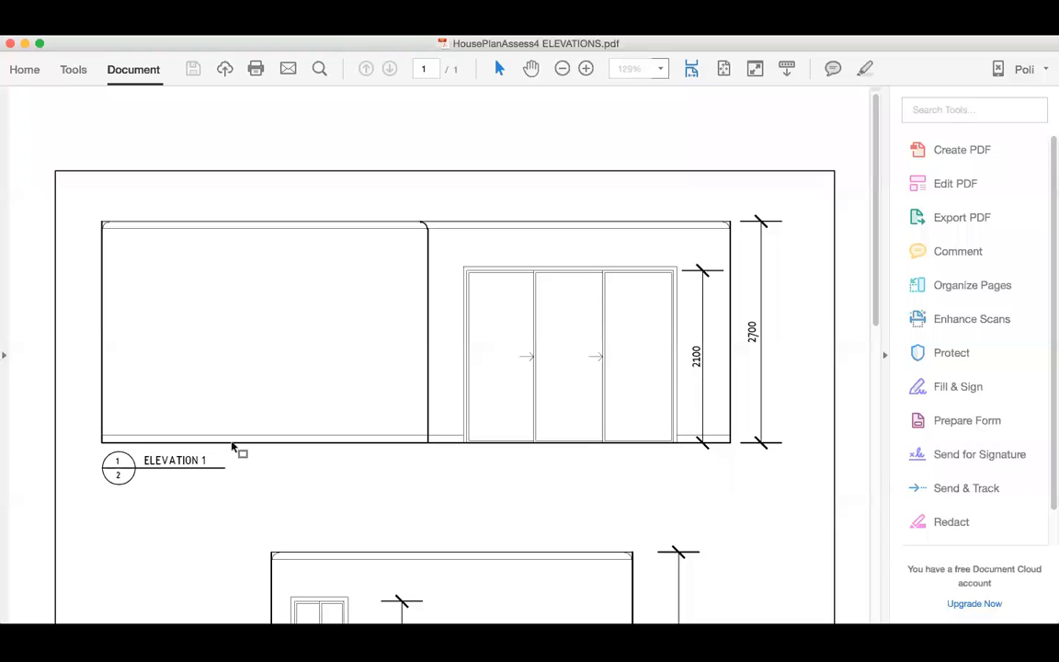
Step: Scroll down HousePlanAssess4 ELEVATIONS.pdf past Elevation 2 and 3 to the sheet 3 of 4 title block
{"action": "scroll", "scroll_direction": "down", "scroll_amount": 3}
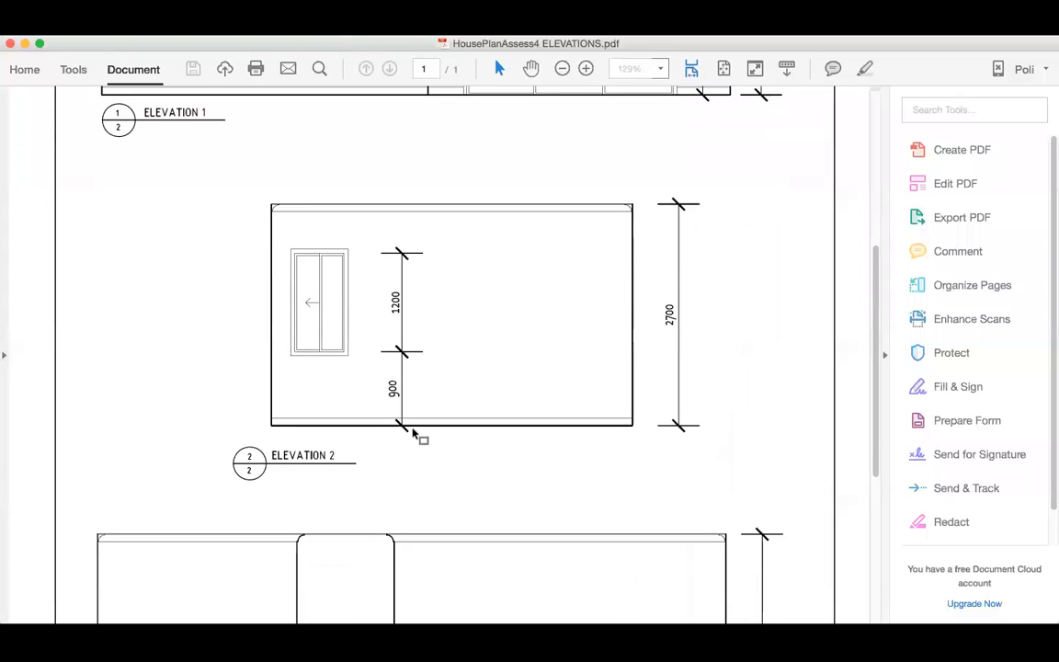
{"action": "scroll", "scroll_direction": "down", "scroll_amount": 3}
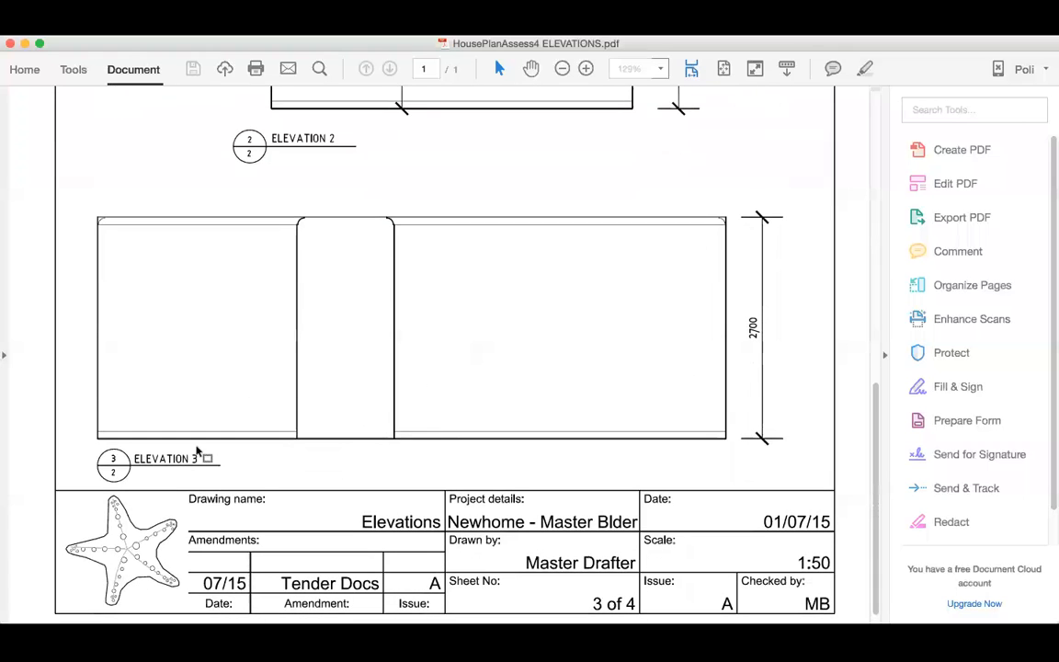
{"action": "mouse_move", "coordinate": [221, 454]}
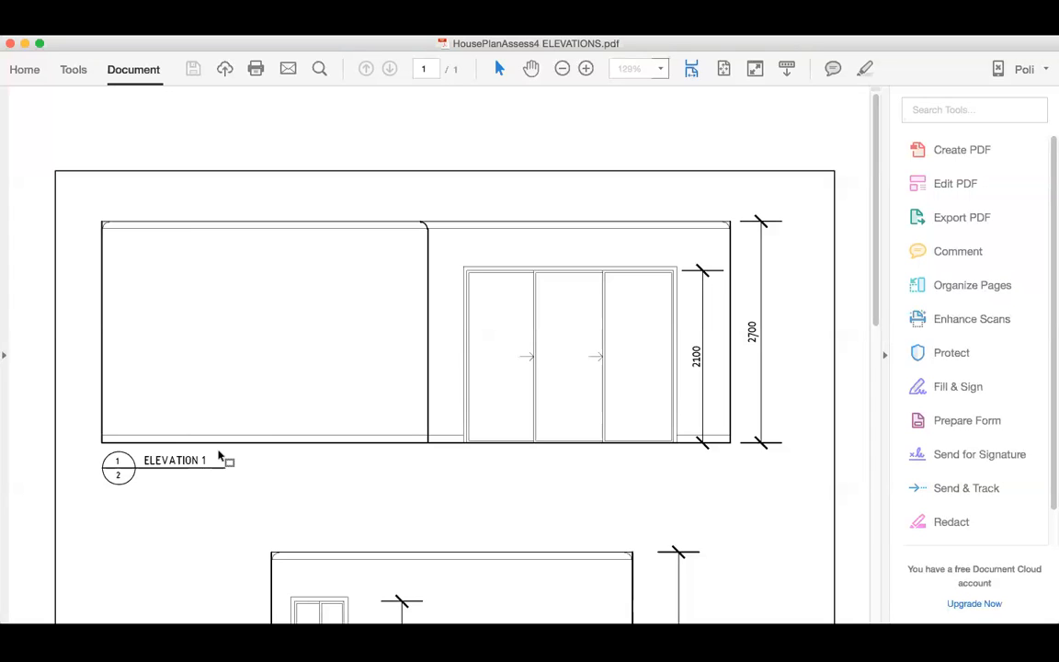
{"action": "scroll", "scroll_direction": "down", "scroll_amount": 3}
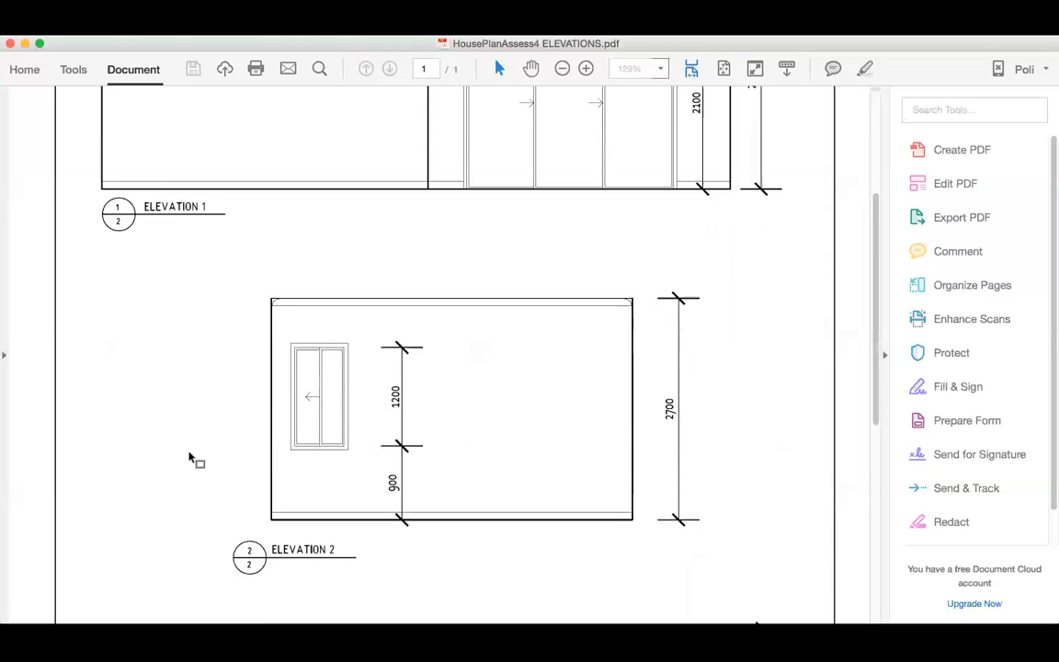
{"action": "scroll", "scroll_direction": "down", "scroll_amount": 3}
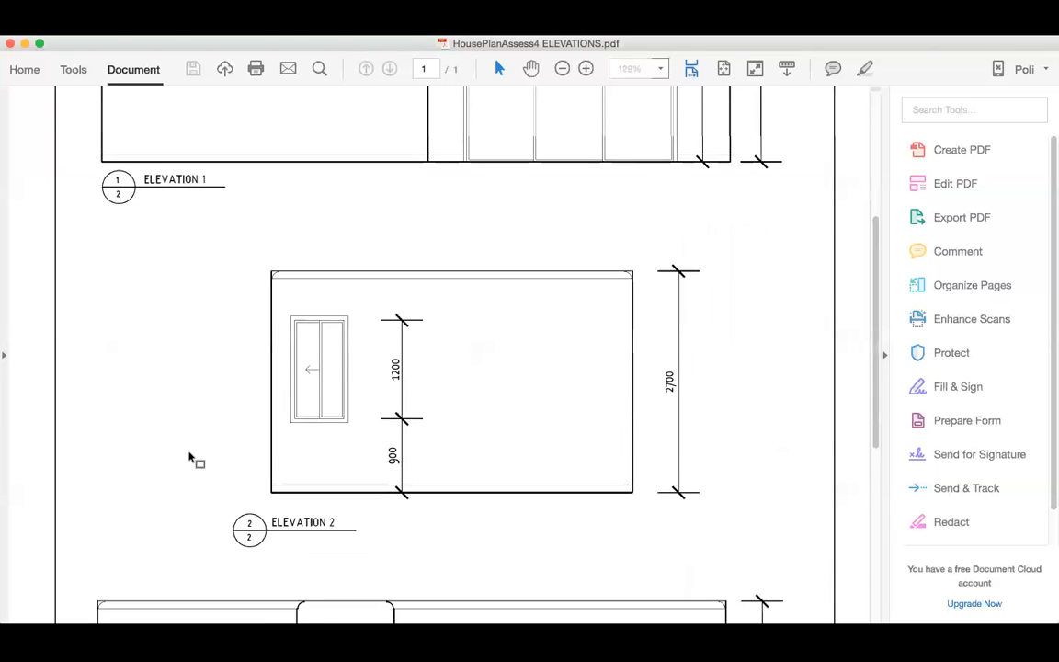
{"action": "scroll", "scroll_direction": "down", "scroll_amount": 3}
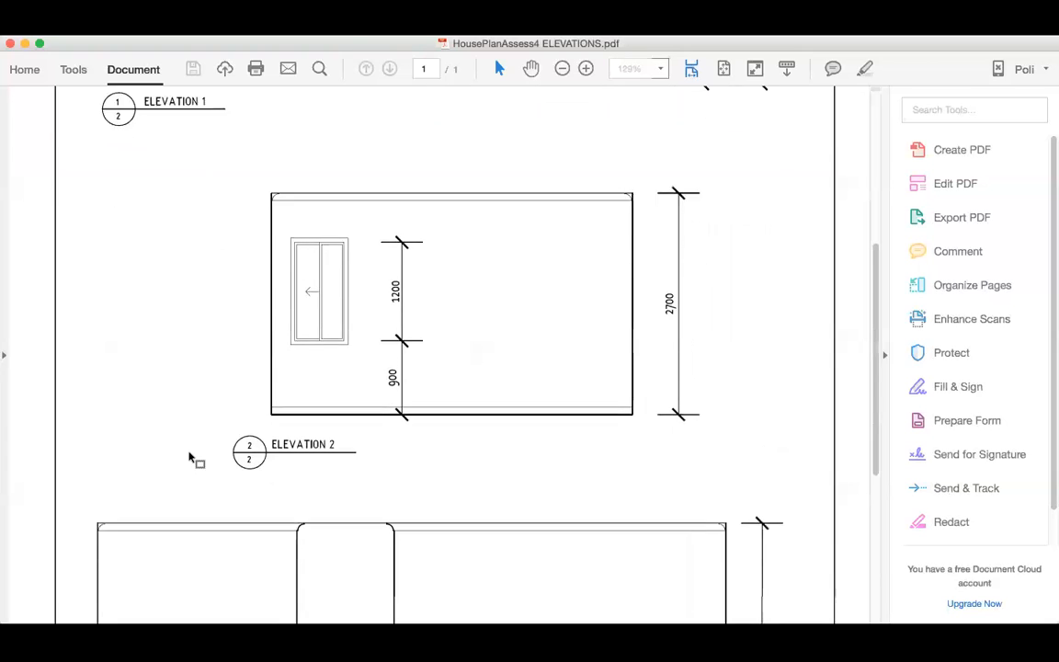
{"action": "scroll", "scroll_direction": "down", "scroll_amount": 3}
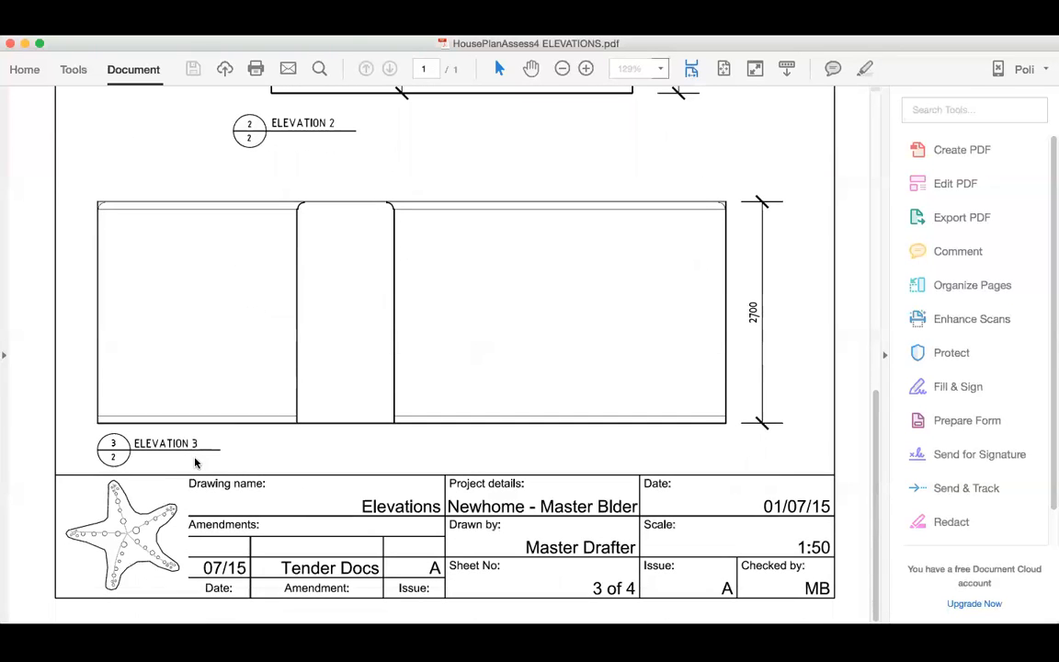
{"action": "mouse_move", "coordinate": [607, 242]}
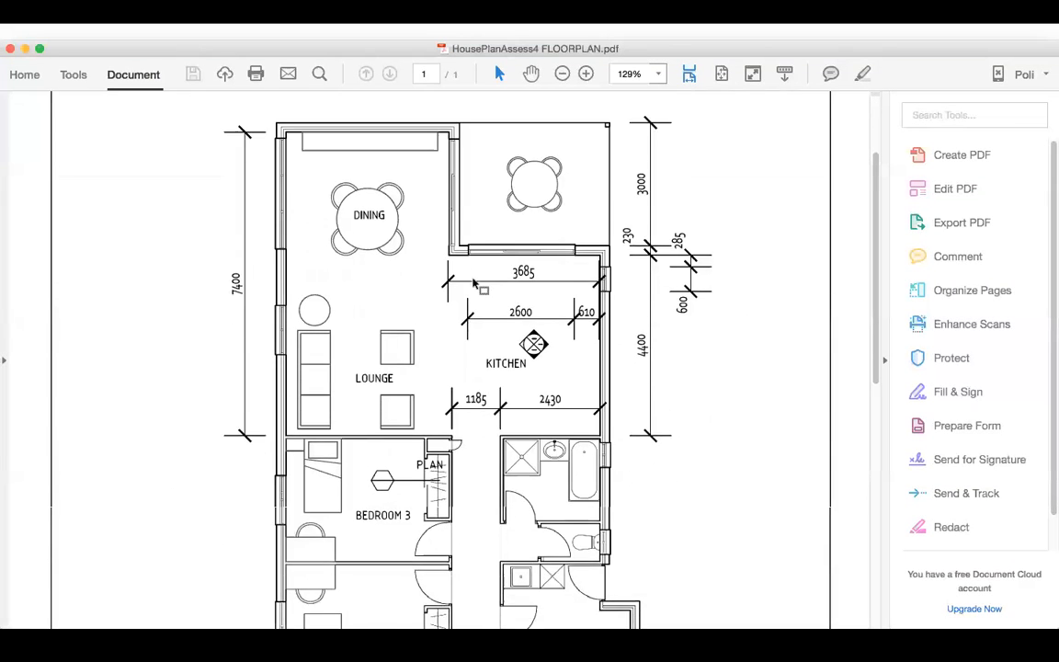
Step: Scroll the 300% floor plan from the kitchen down to Bedroom 3 and the bathroom
{"action": "scroll", "scroll_direction": "down", "scroll_amount": 3}
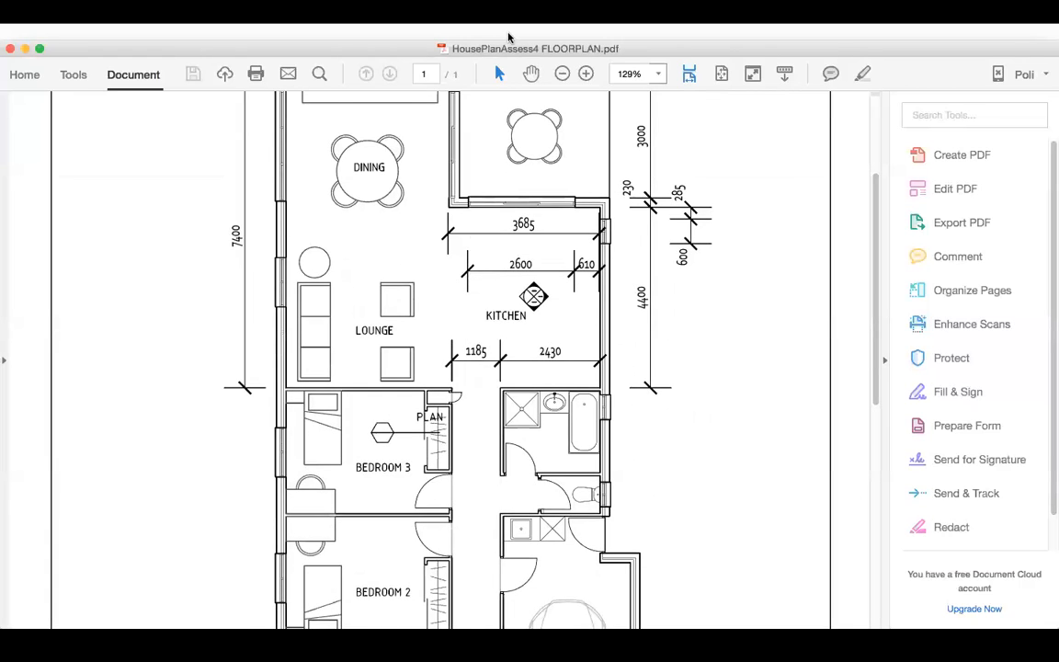
{"action": "mouse_move", "coordinate": [456, 281]}
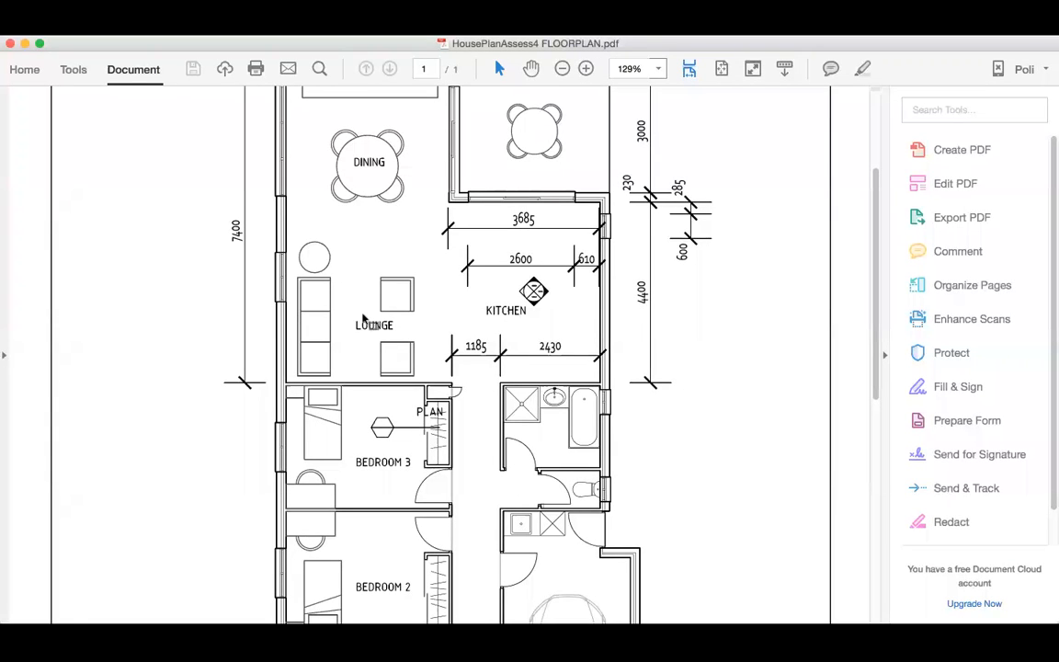
{"action": "left_click", "coordinate": [585, 68]}
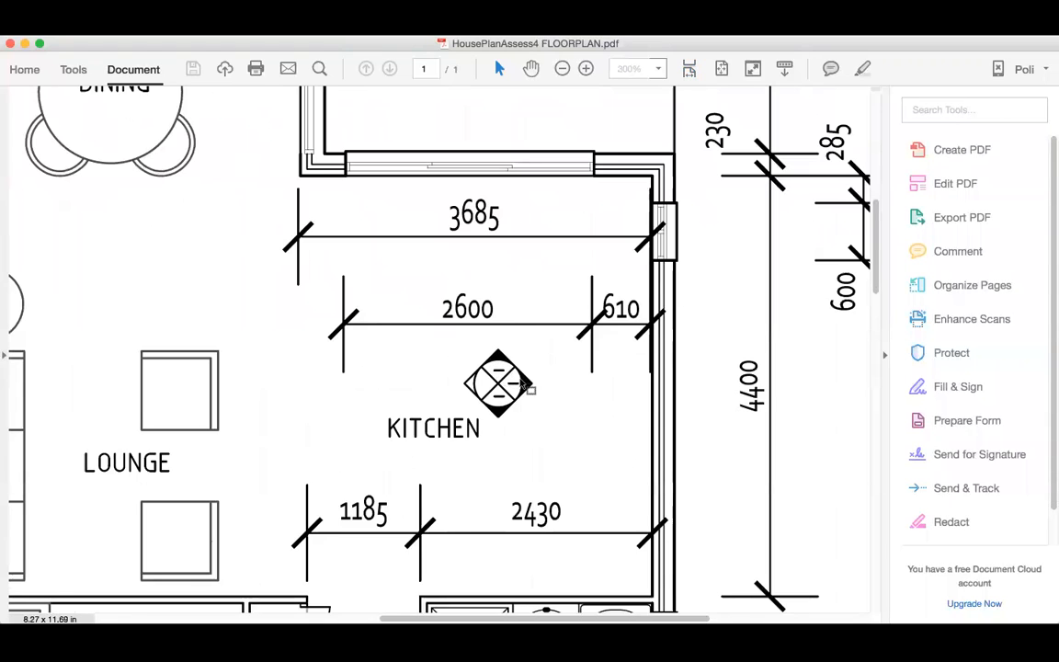
{"action": "mouse_move", "coordinate": [621, 383]}
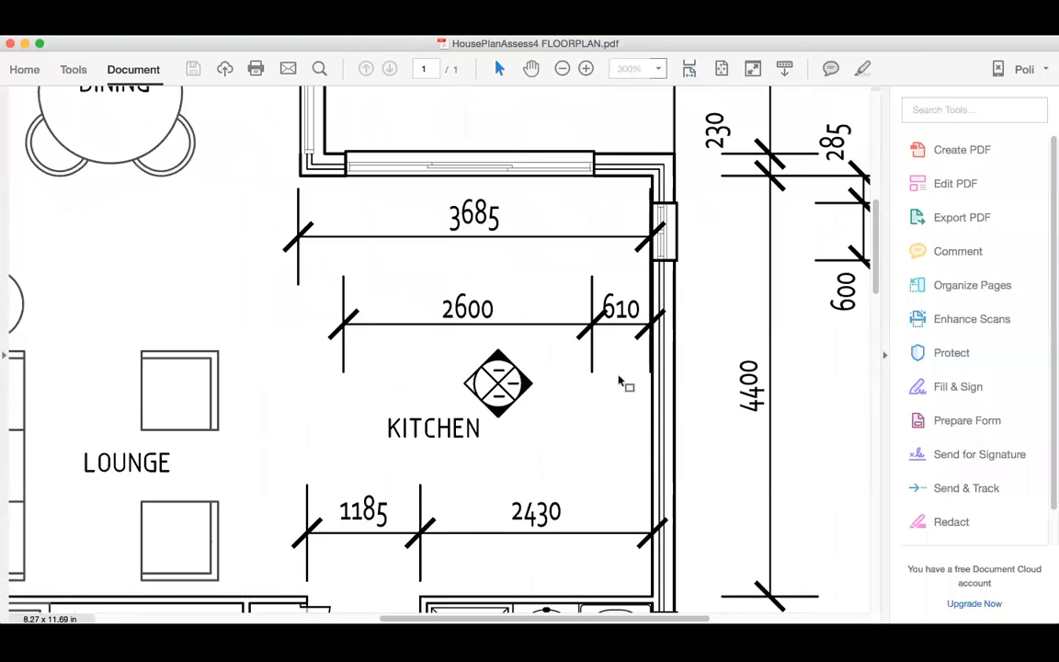
{"action": "mouse_move", "coordinate": [505, 542]}
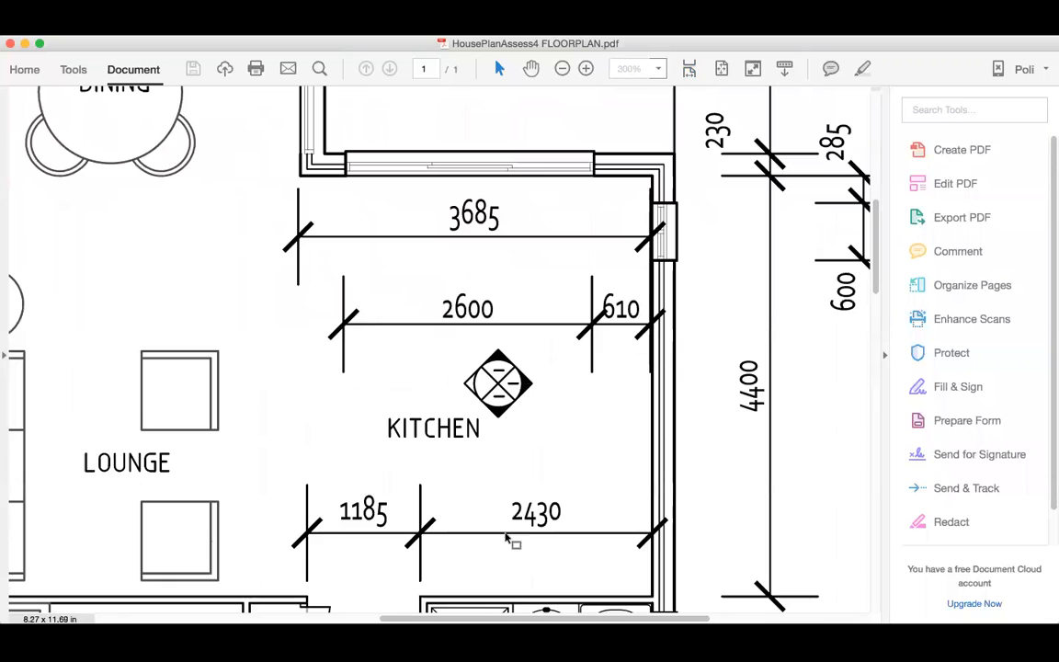
{"action": "mouse_move", "coordinate": [511, 493]}
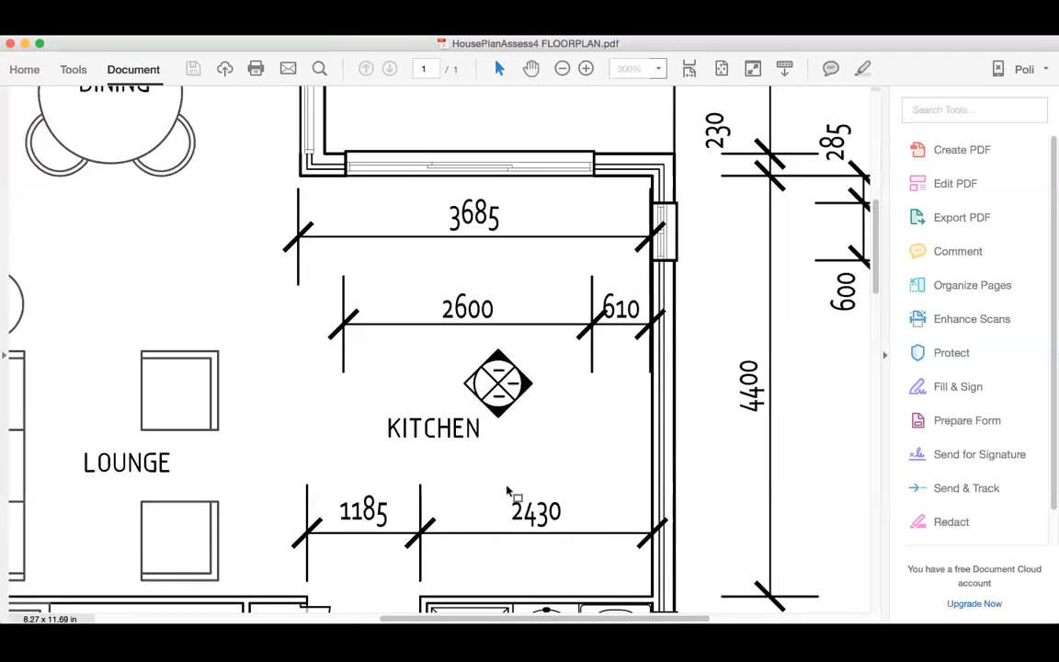
{"action": "mouse_move", "coordinate": [507, 377]}
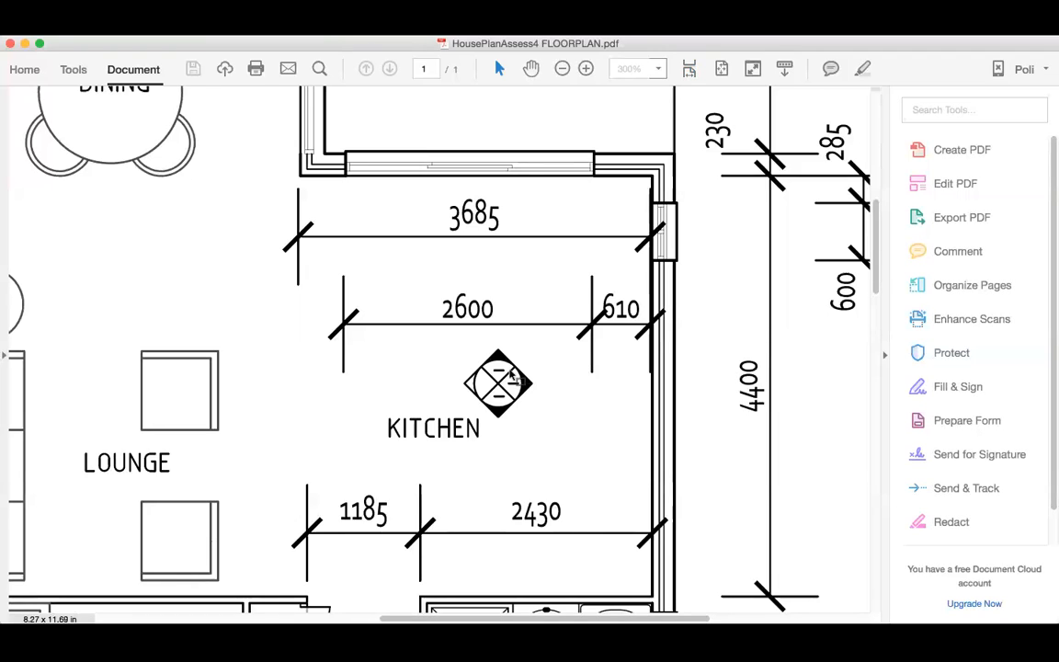
{"action": "mouse_move", "coordinate": [537, 384]}
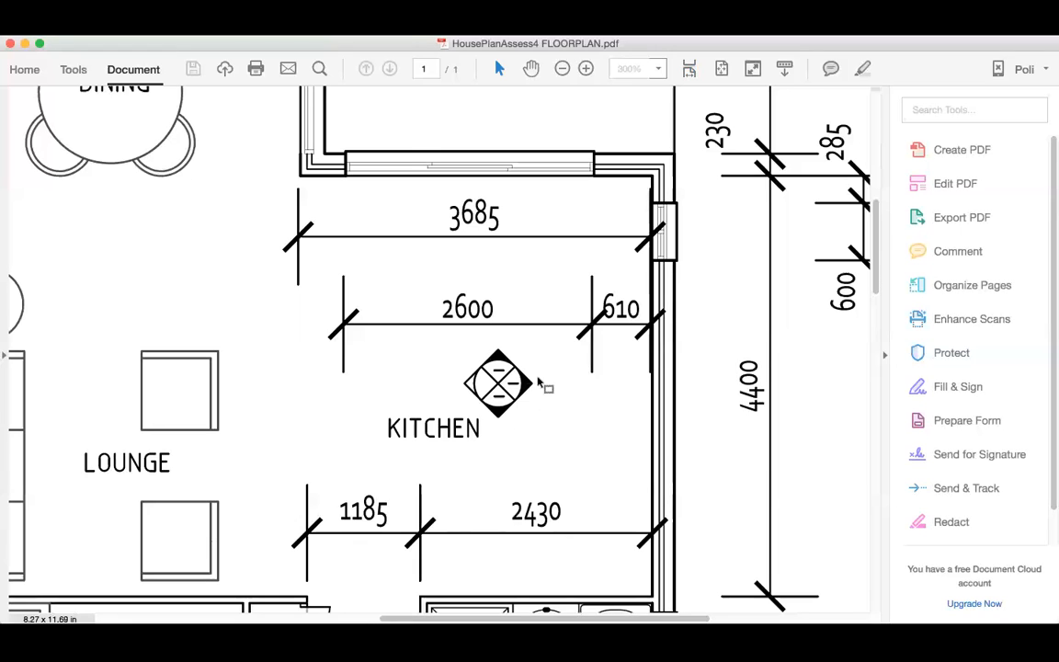
{"action": "mouse_move", "coordinate": [489, 351]}
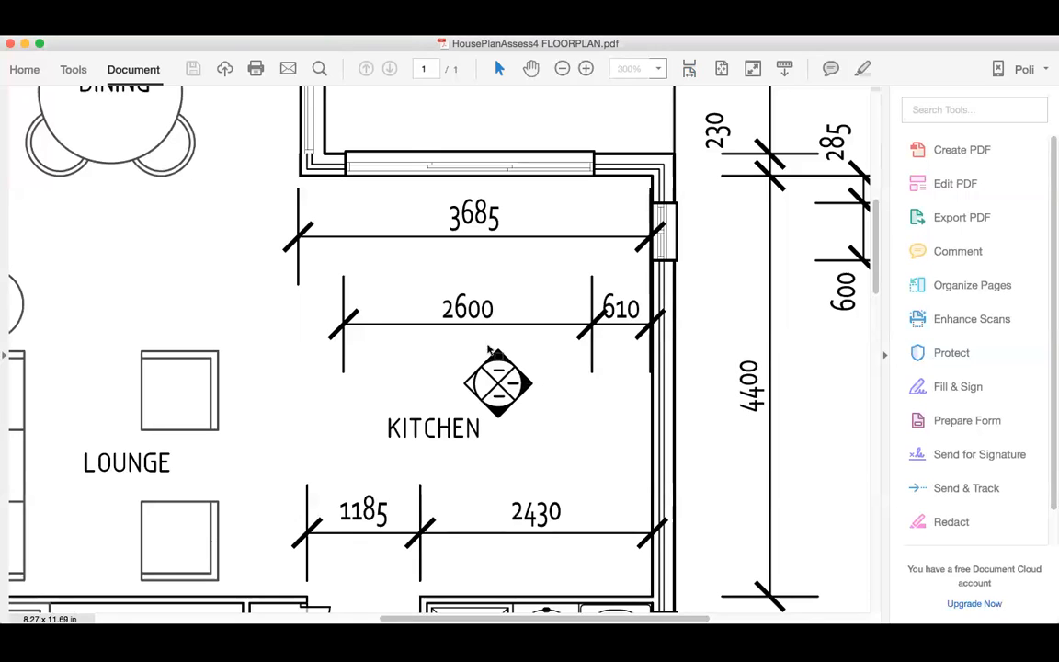
{"action": "mouse_move", "coordinate": [518, 415]}
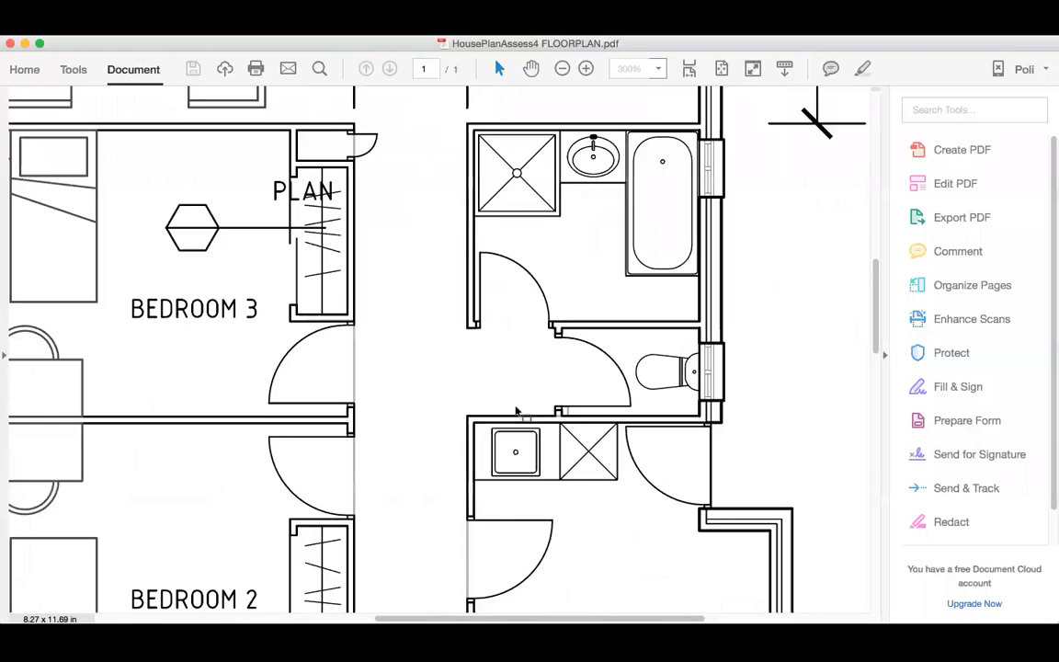
Step: Scroll to the title block area before zooming out to 150% around the kitchen
{"action": "scroll", "scroll_direction": "down", "scroll_amount": 3}
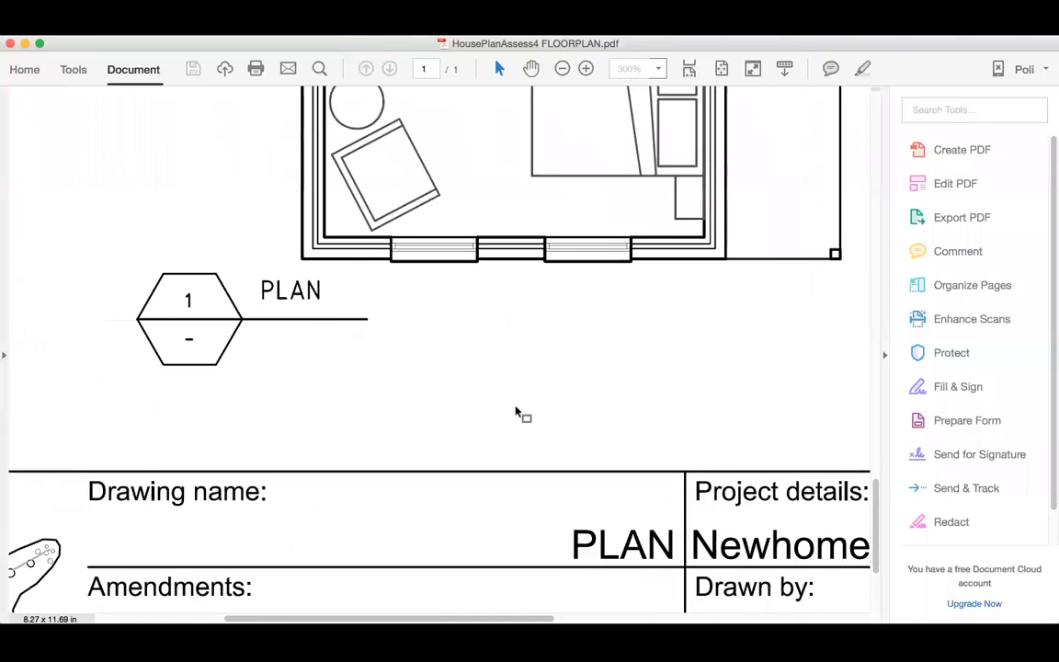
{"action": "scroll", "scroll_direction": "down", "scroll_amount": 3}
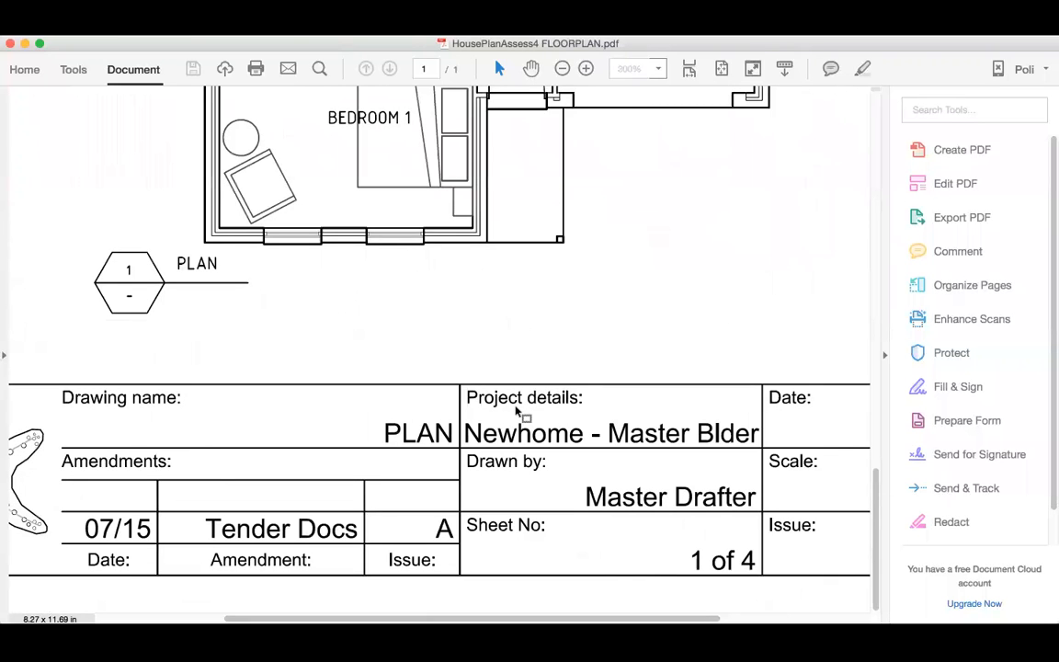
{"action": "scroll", "scroll_direction": "right", "scroll_amount": 3}
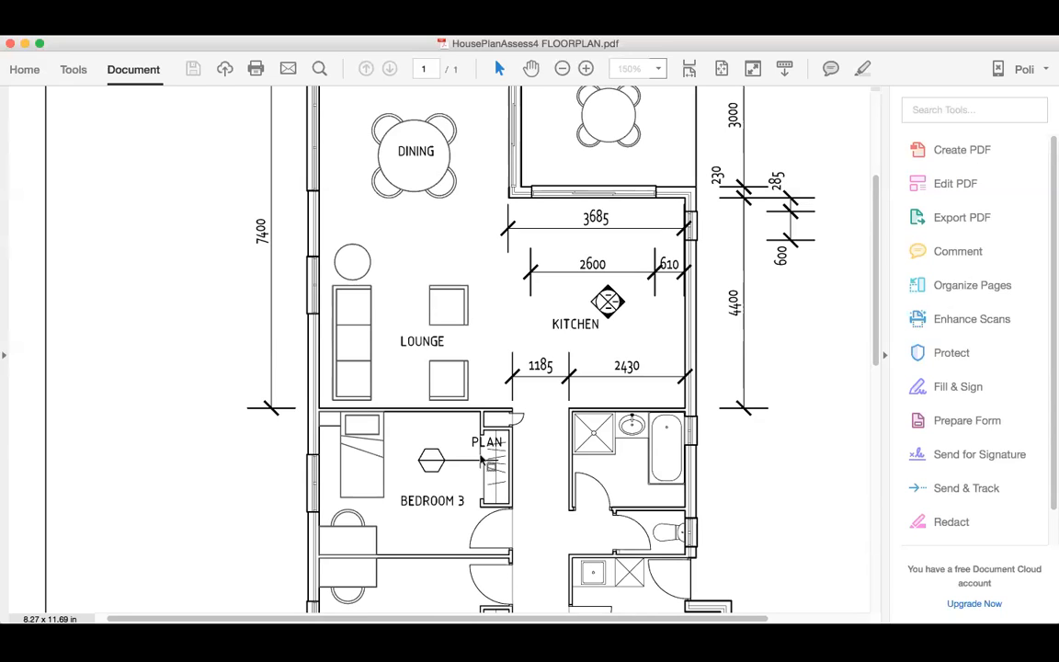
{"action": "mouse_move", "coordinate": [497, 347]}
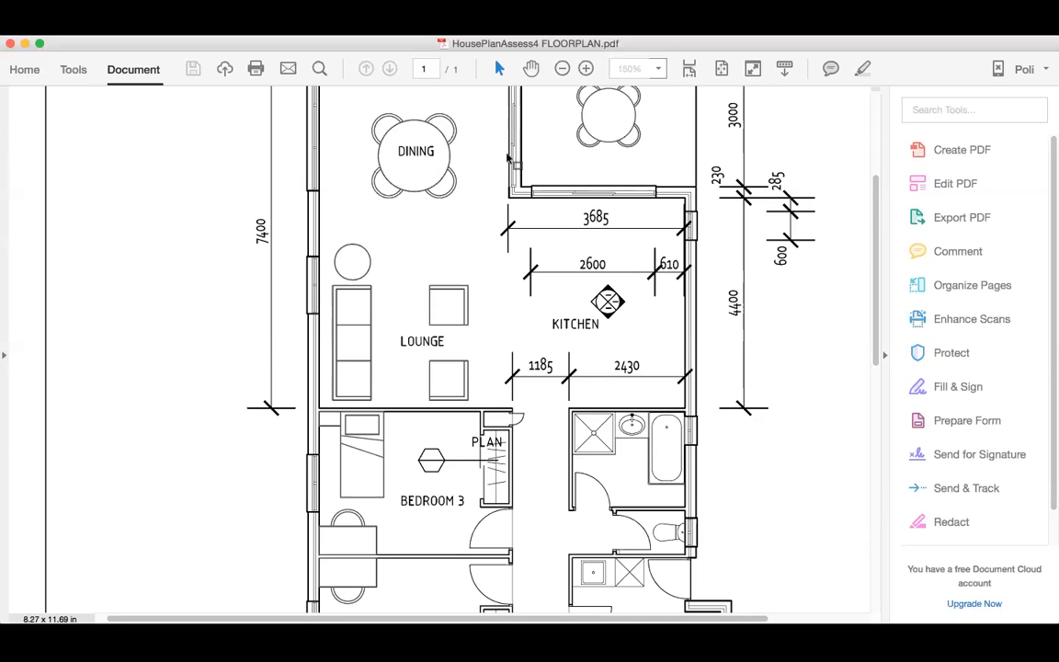
{"action": "mouse_move", "coordinate": [496, 220]}
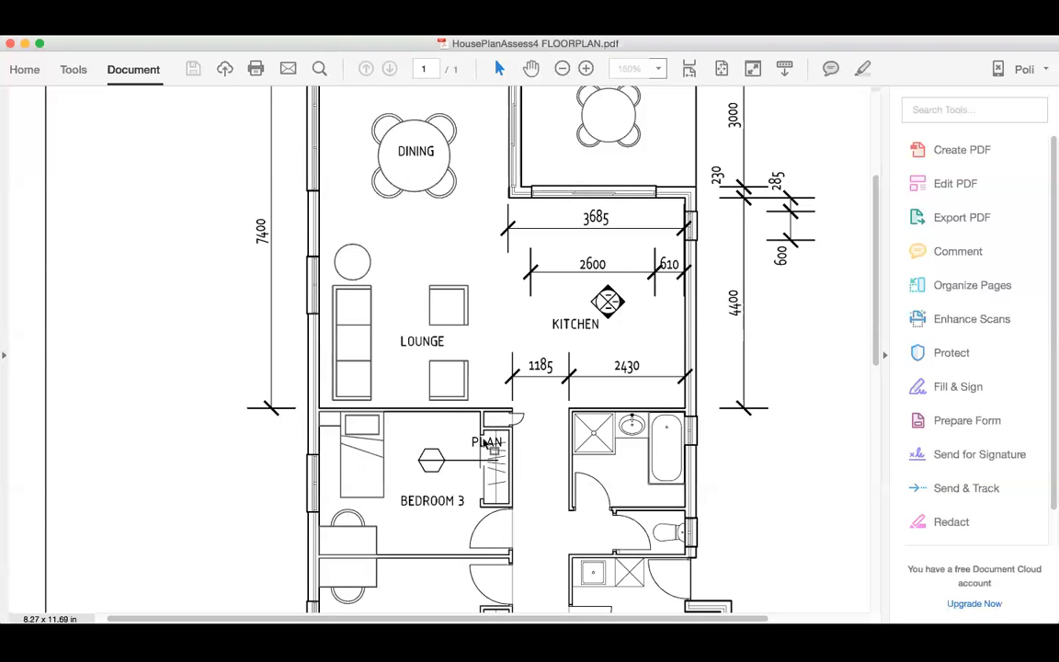
{"action": "mouse_move", "coordinate": [469, 393]}
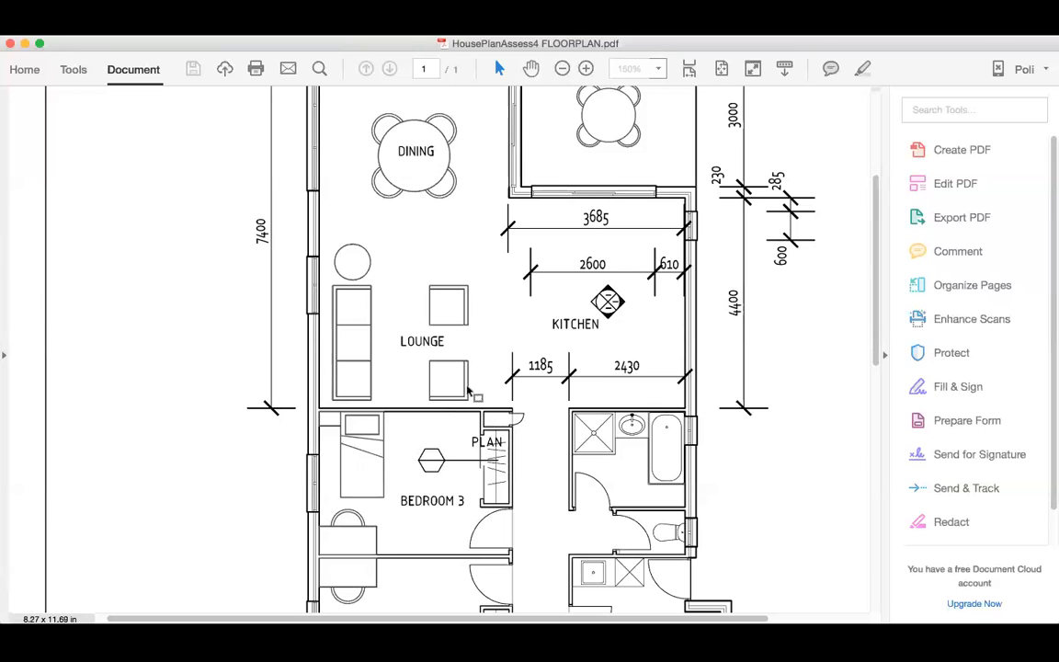
{"action": "mouse_move", "coordinate": [558, 136]}
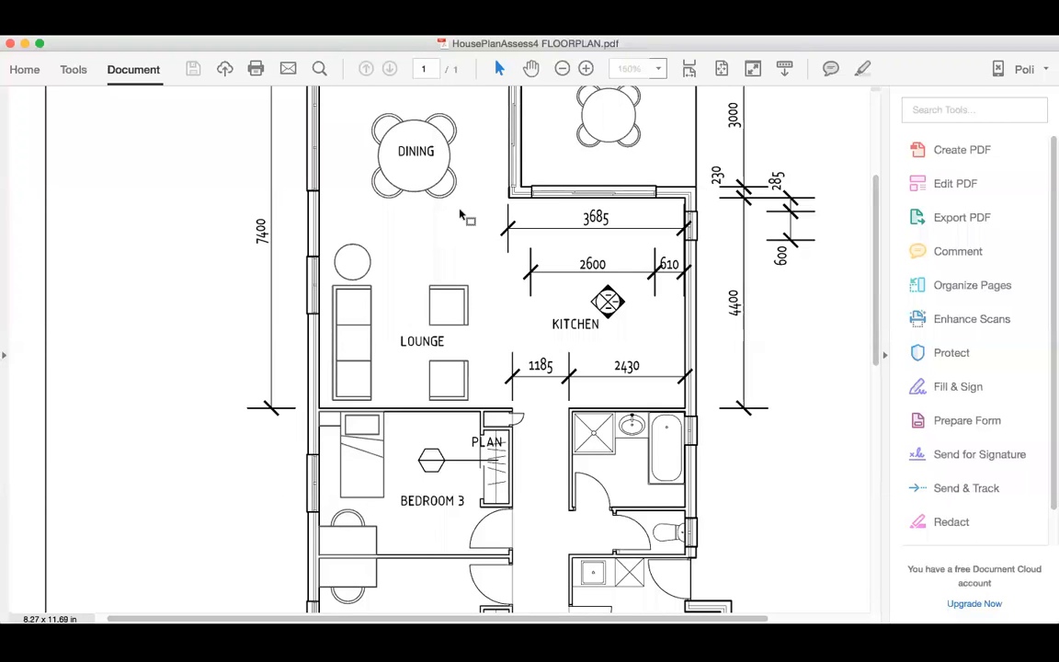
{"action": "mouse_move", "coordinate": [530, 66]}
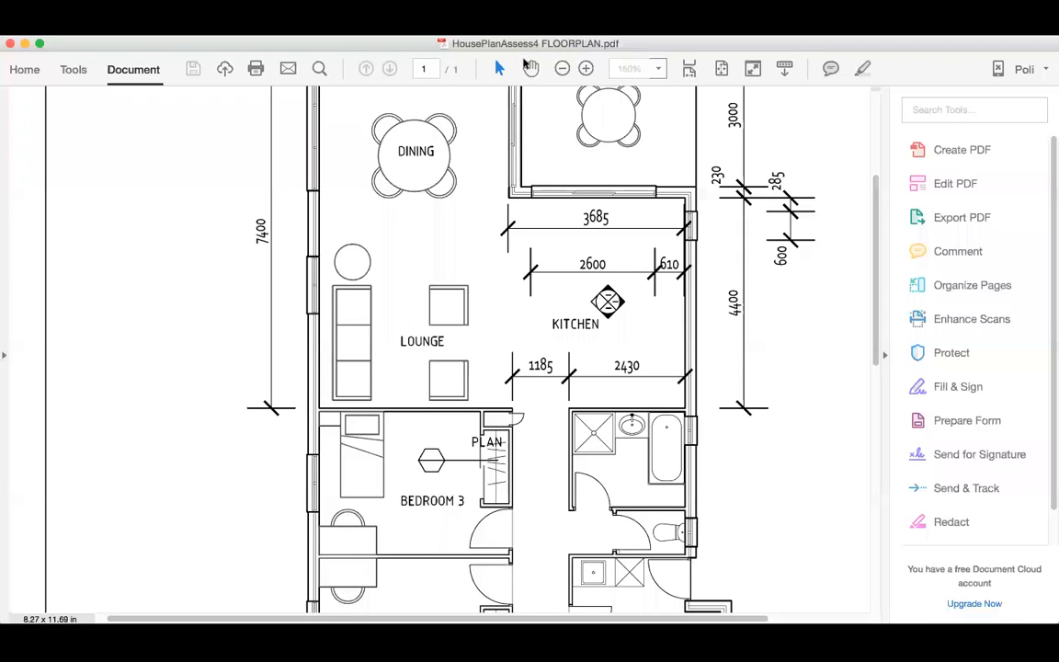